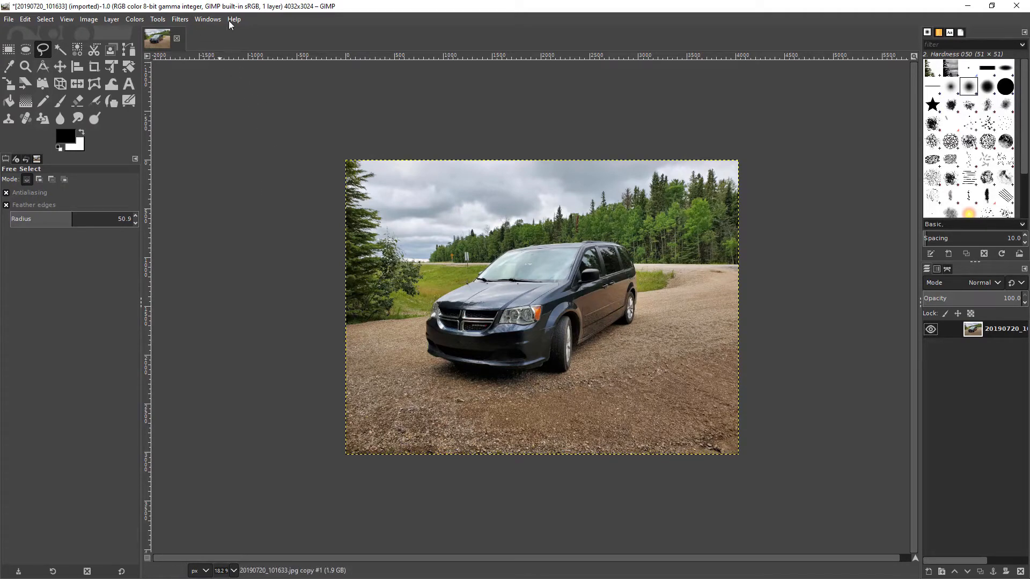
# - Check GIMP's version information, then duplicate the image layer to make three copies
pyautogui.click(234, 19)
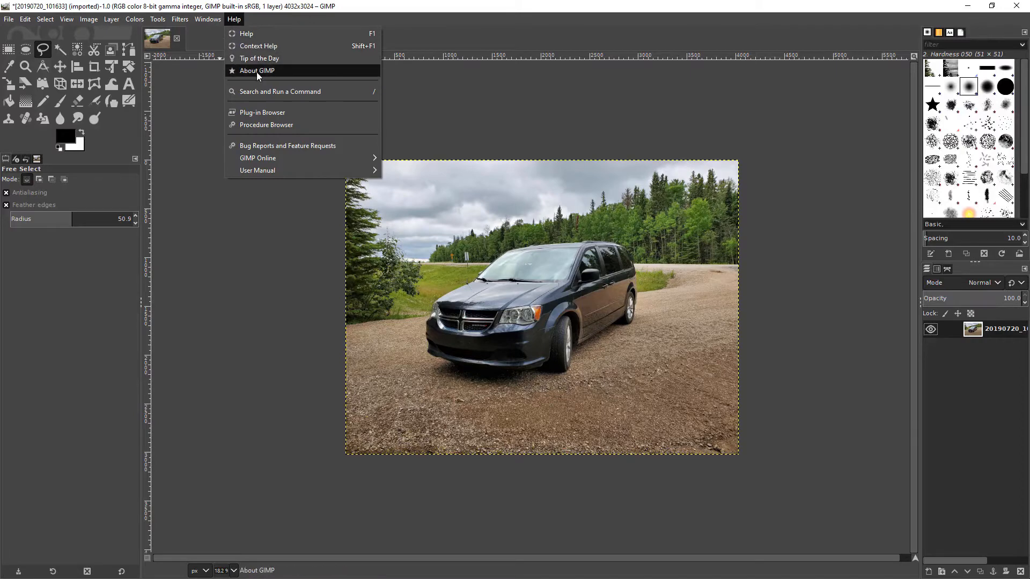
pyautogui.click(257, 70)
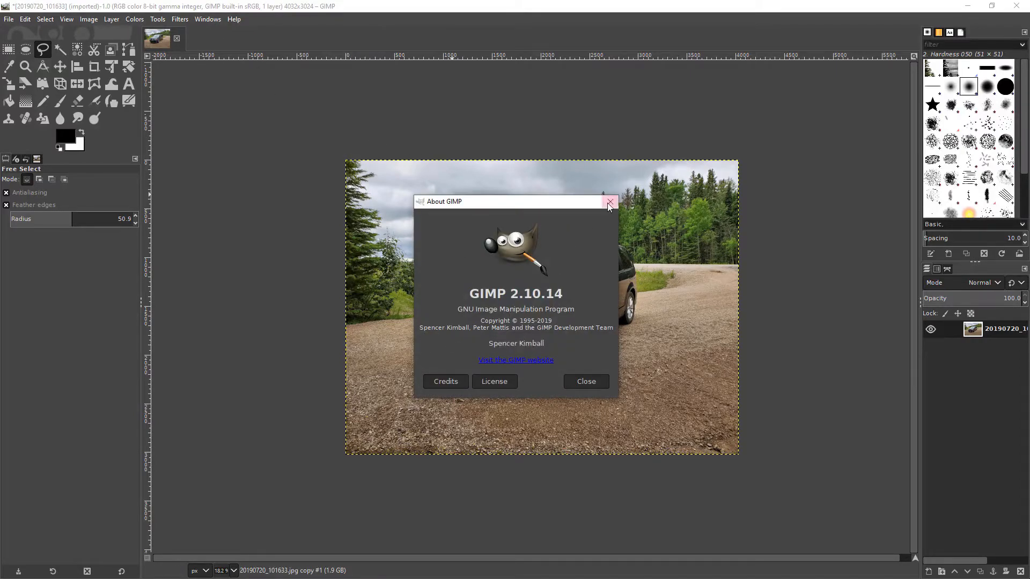
pyautogui.click(609, 201)
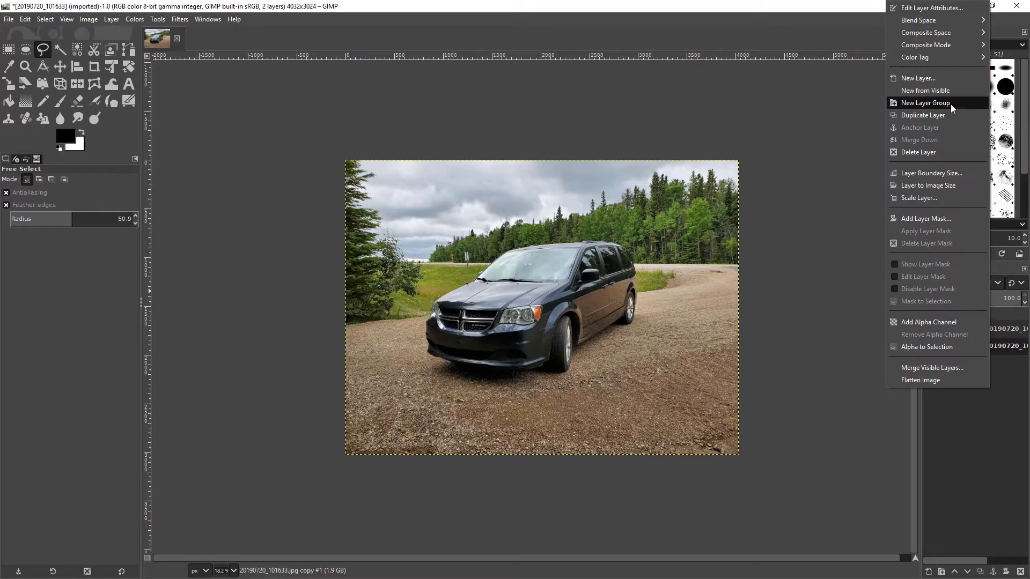
pyautogui.click(923, 115)
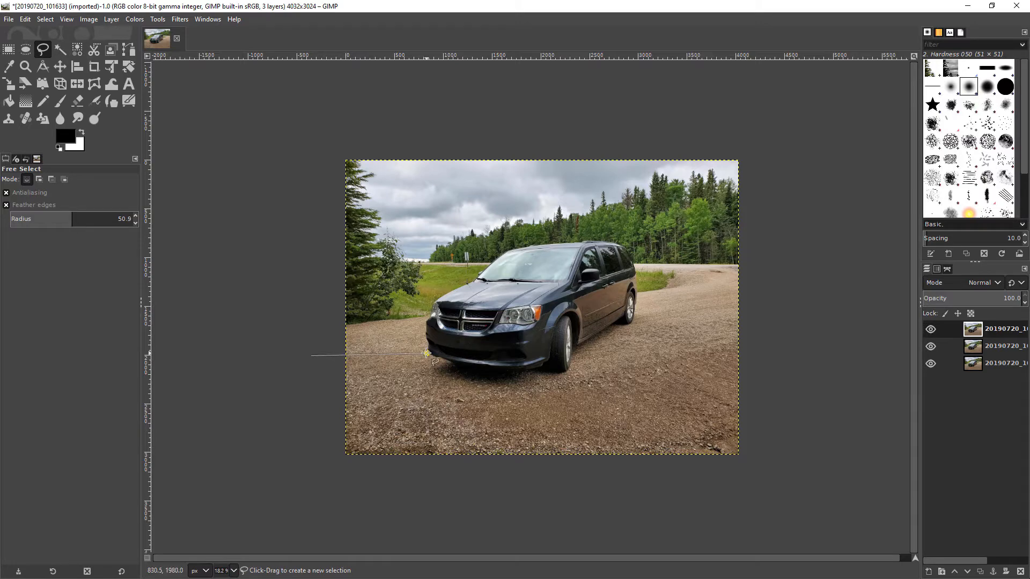
# - Copy the freehand-selected area above the road and paste it as 'Pasted Layer'
pyautogui.scroll(-3)
pyautogui.write('10.5')
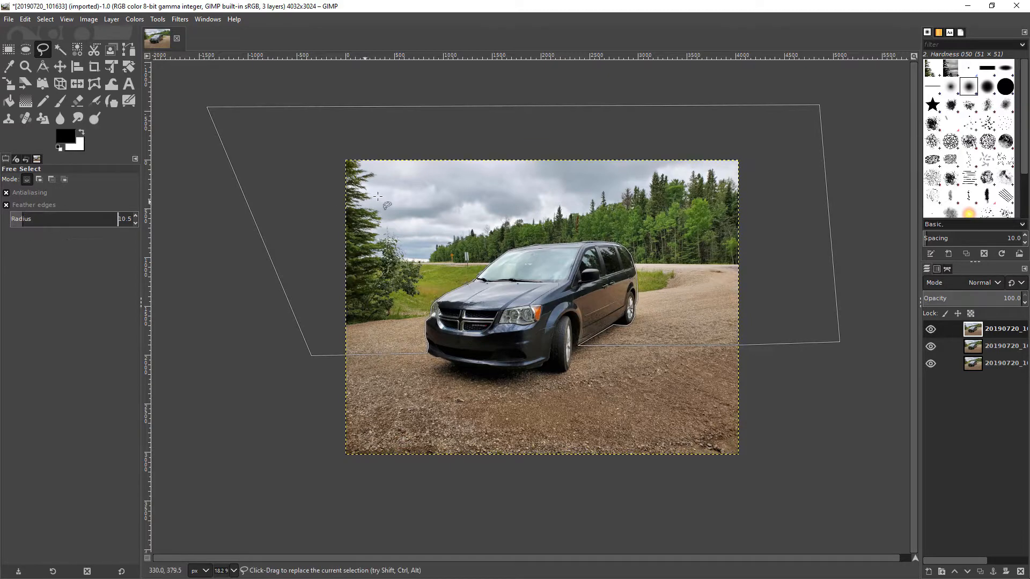
pyautogui.rightClick(415, 256)
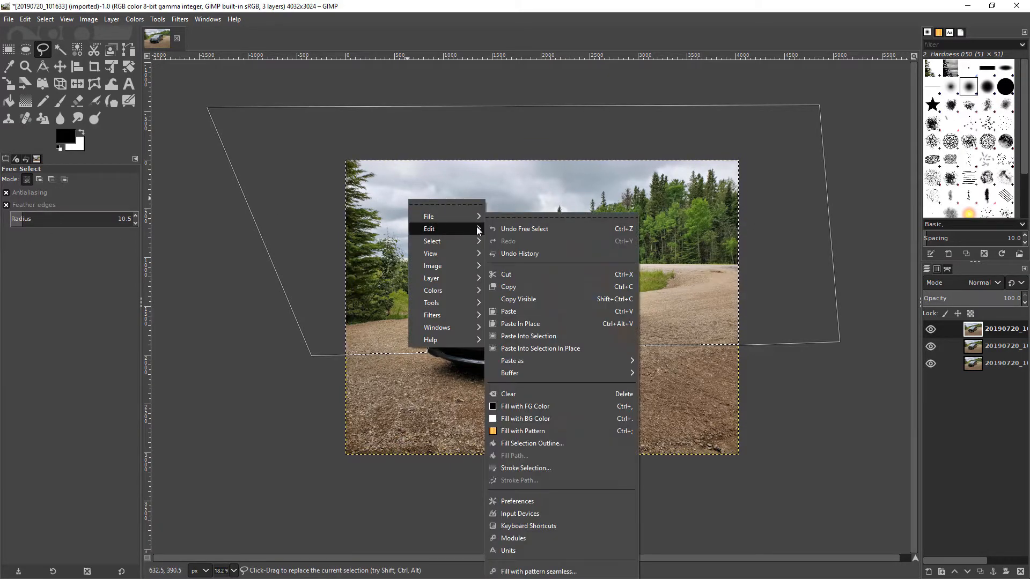
pyautogui.click(508, 287)
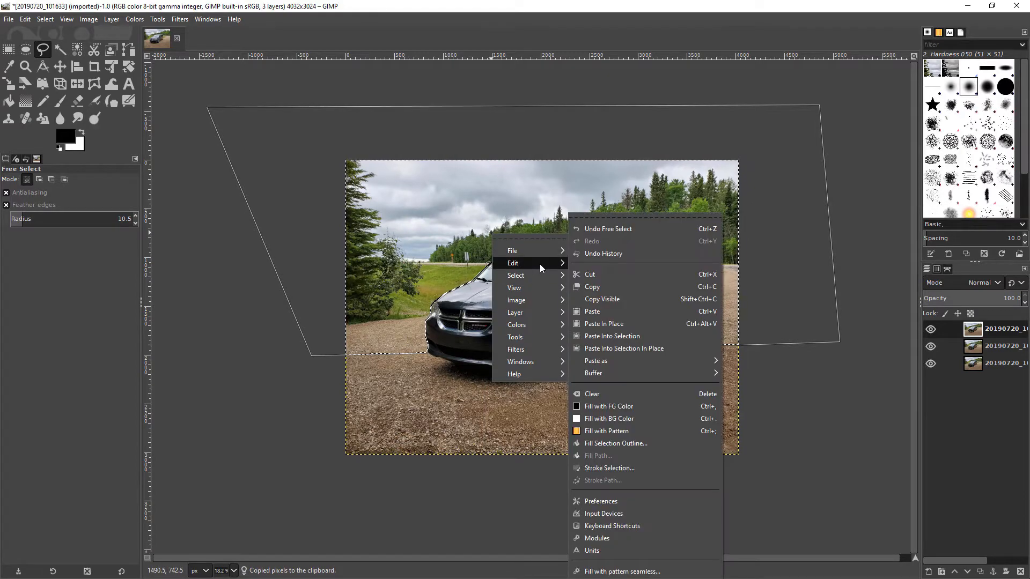
pyautogui.moveTo(595, 361)
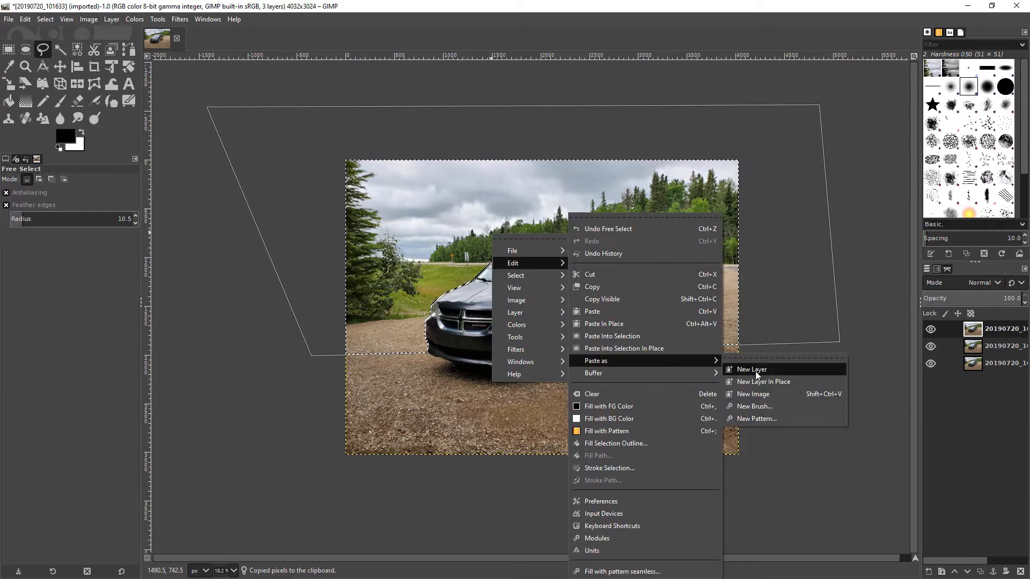
pyautogui.click(751, 368)
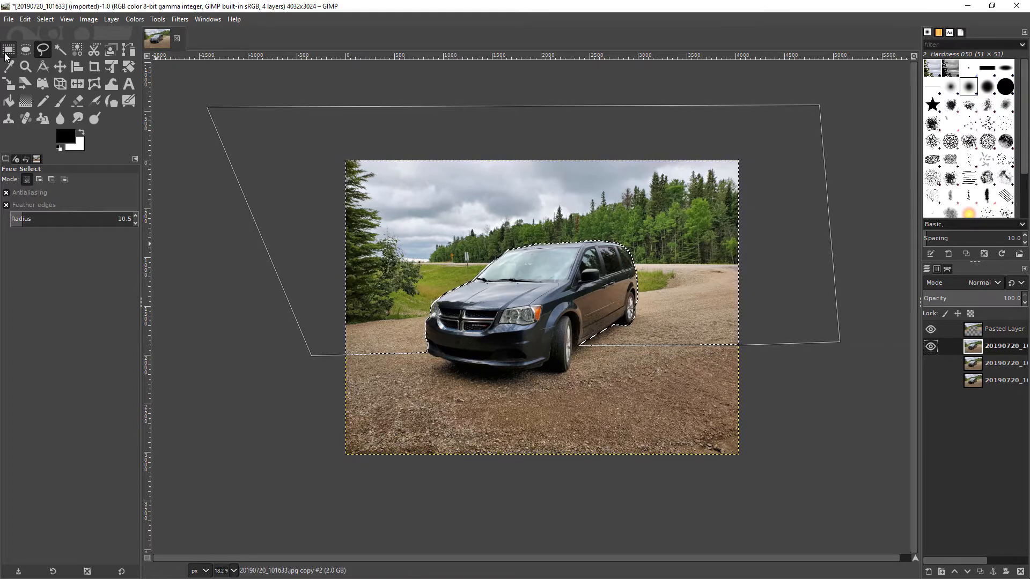
# - Outline the near tree on the left with Free Select
pyautogui.click(9, 49)
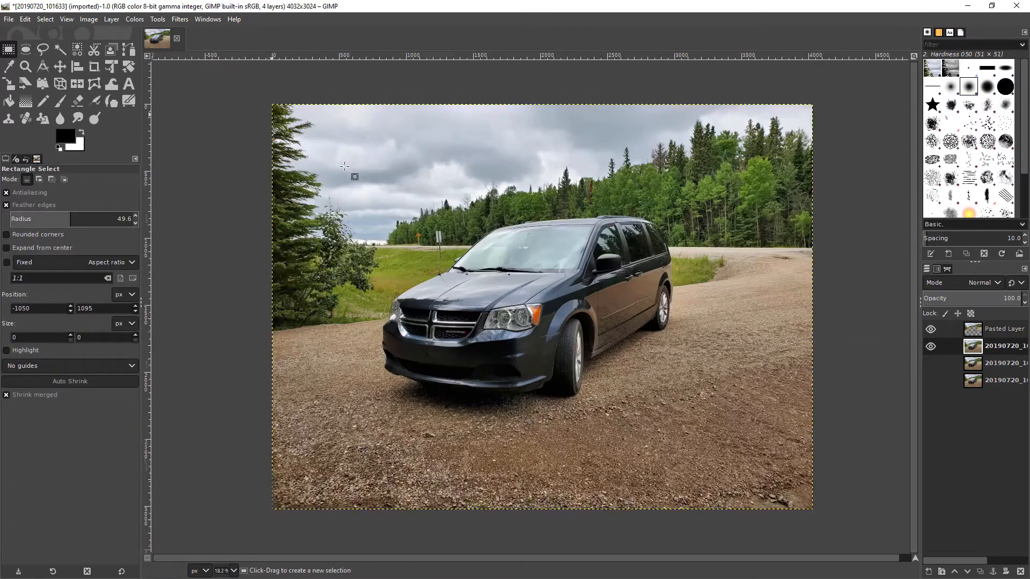
pyautogui.moveTo(42, 49)
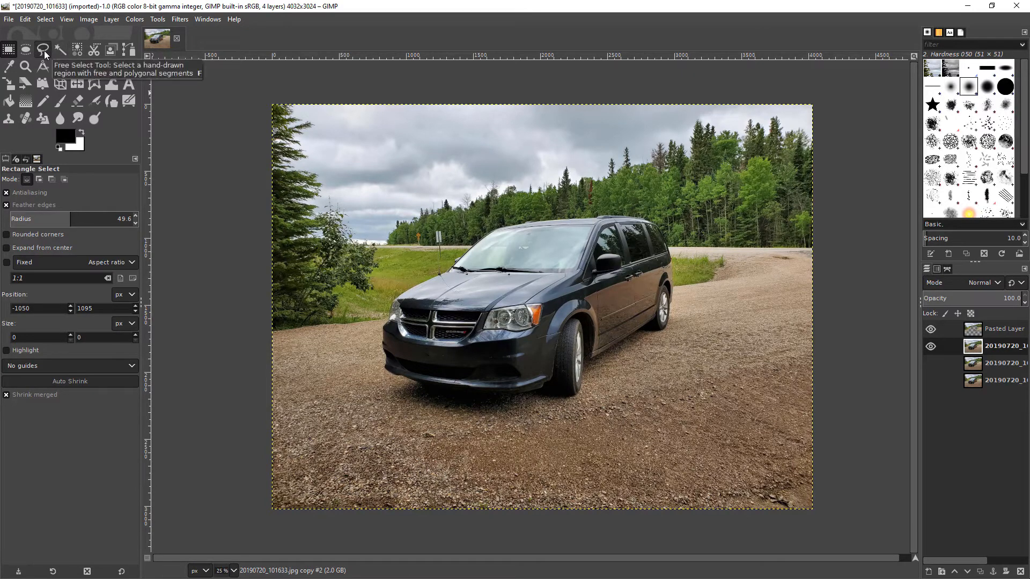
pyautogui.click(42, 50)
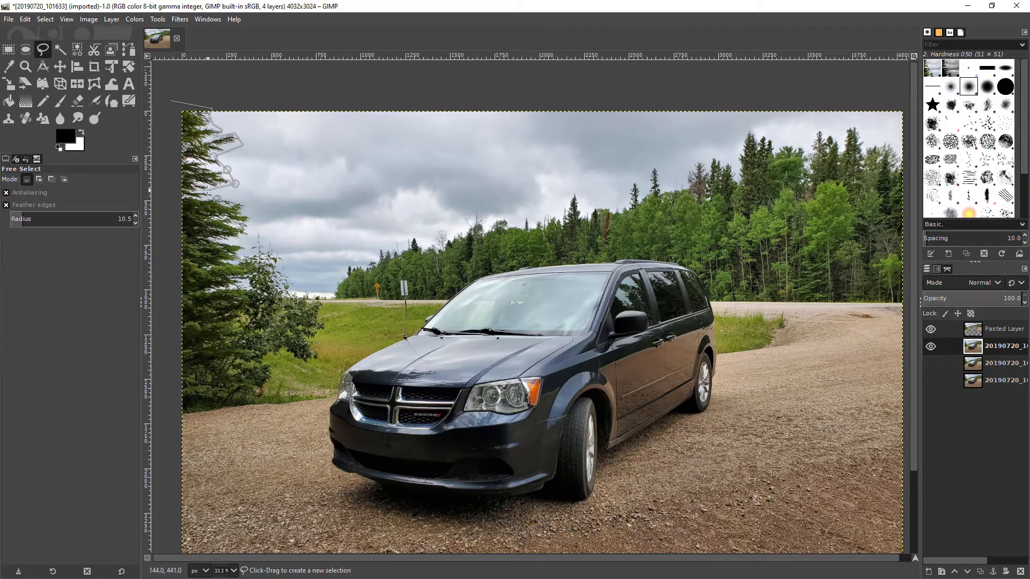
pyautogui.click(256, 246)
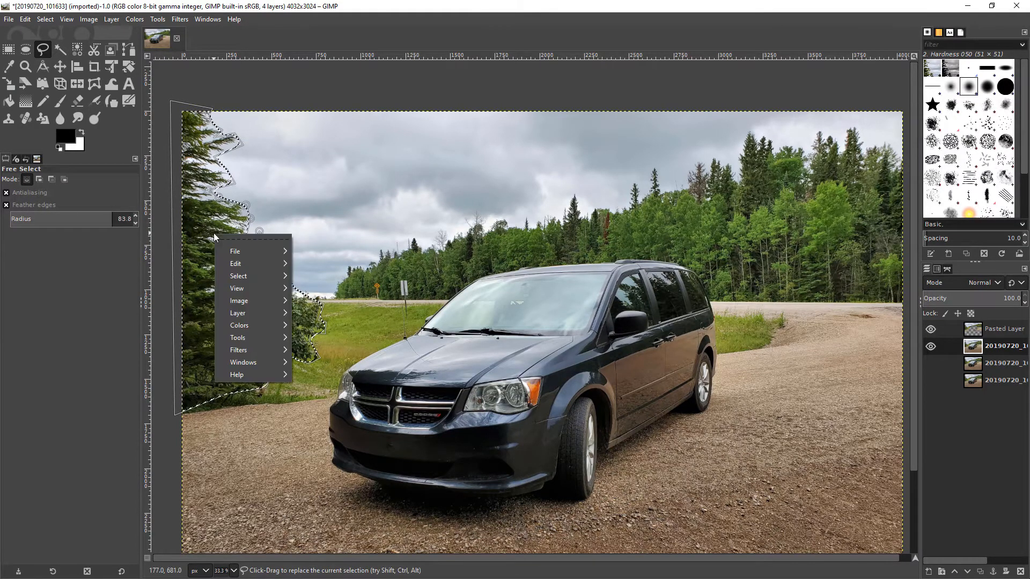
# - Copy the selected tree and paste it as a new layer
pyautogui.click(235, 264)
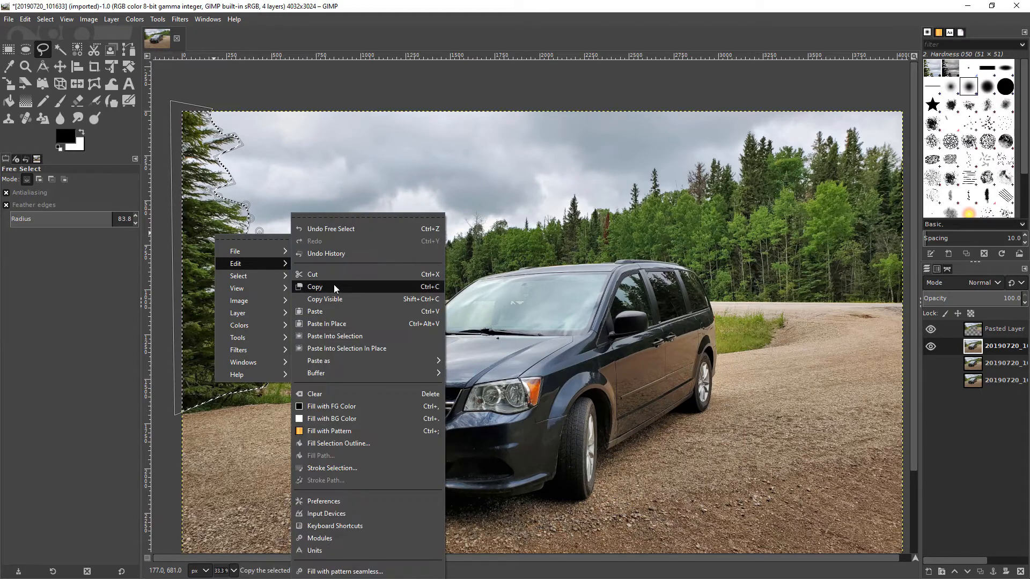
pyautogui.click(314, 287)
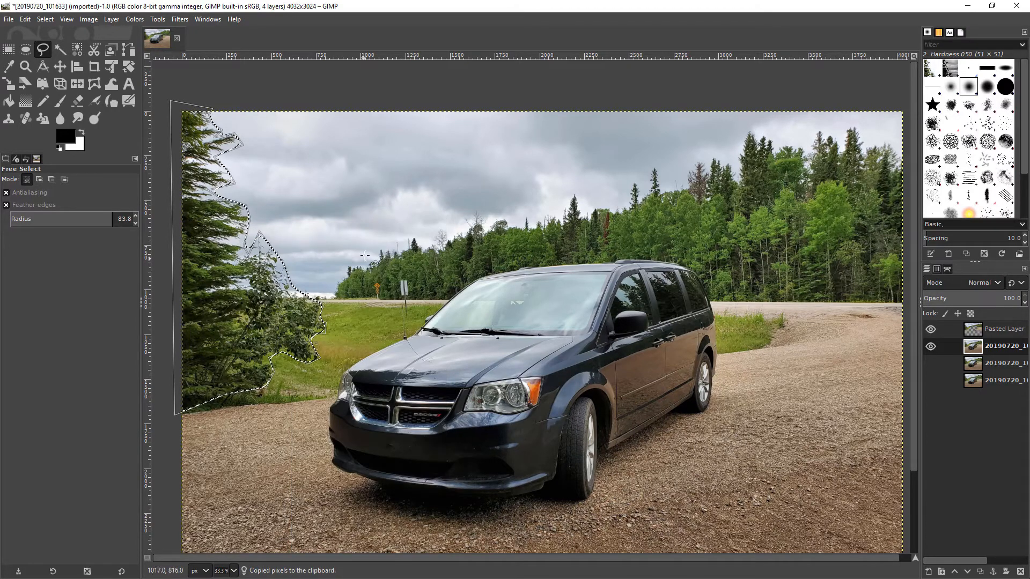
pyautogui.rightClick(364, 255)
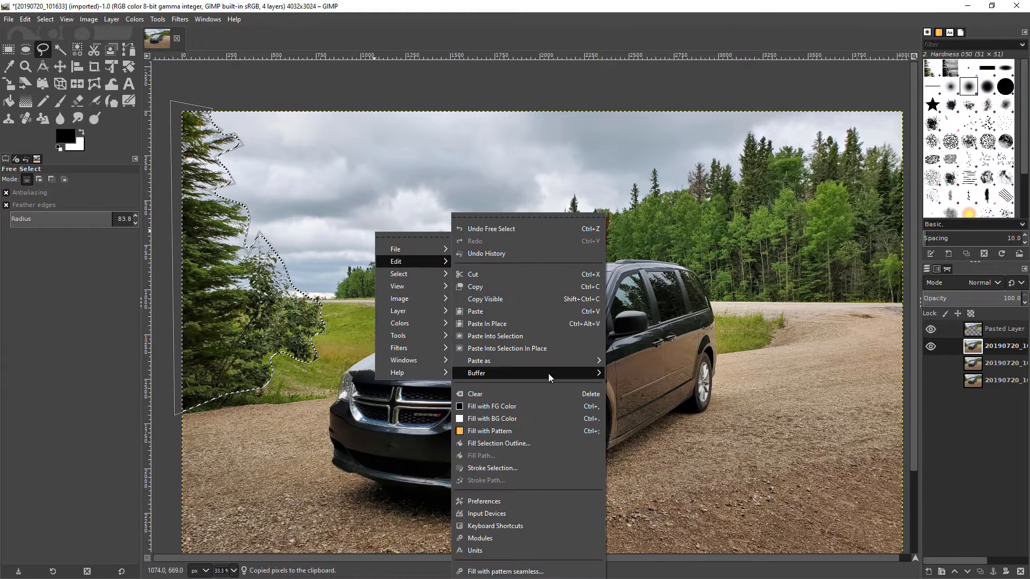
pyautogui.click(488, 323)
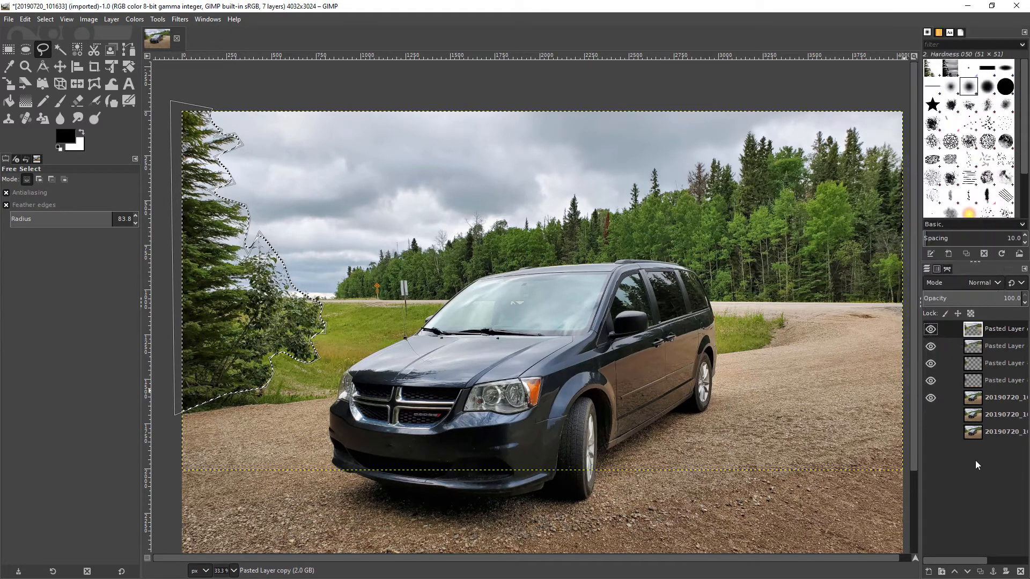
# - Hide a pasted layer, raise the photo copy, and solo the pasted background layer
pyautogui.click(930, 346)
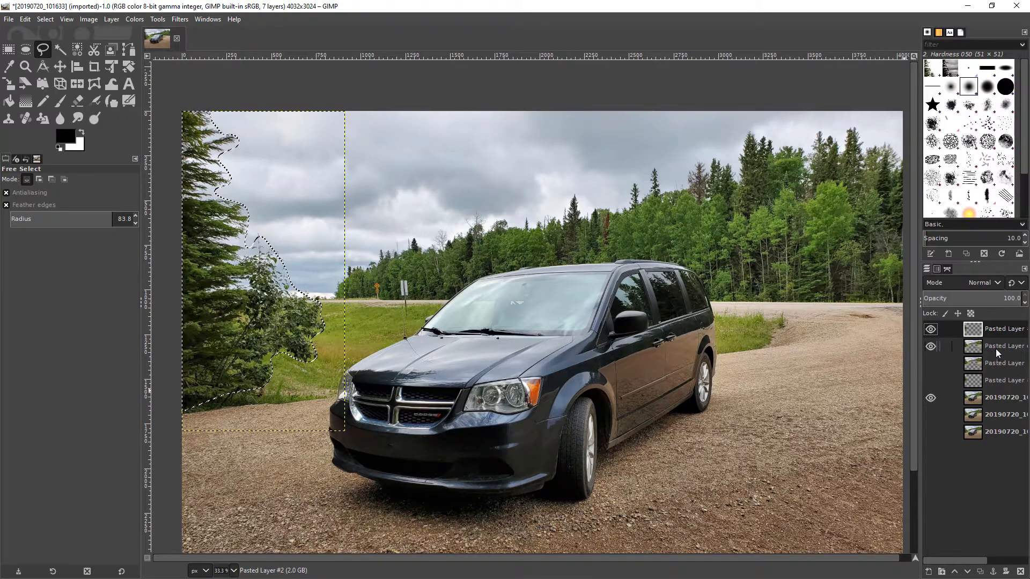
pyautogui.click(930, 397)
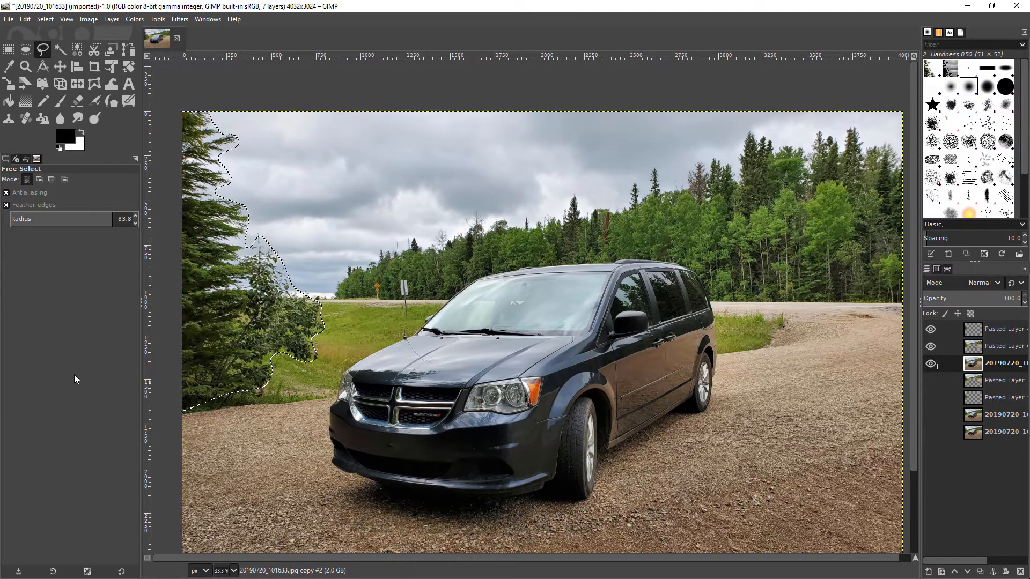
pyautogui.click(9, 49)
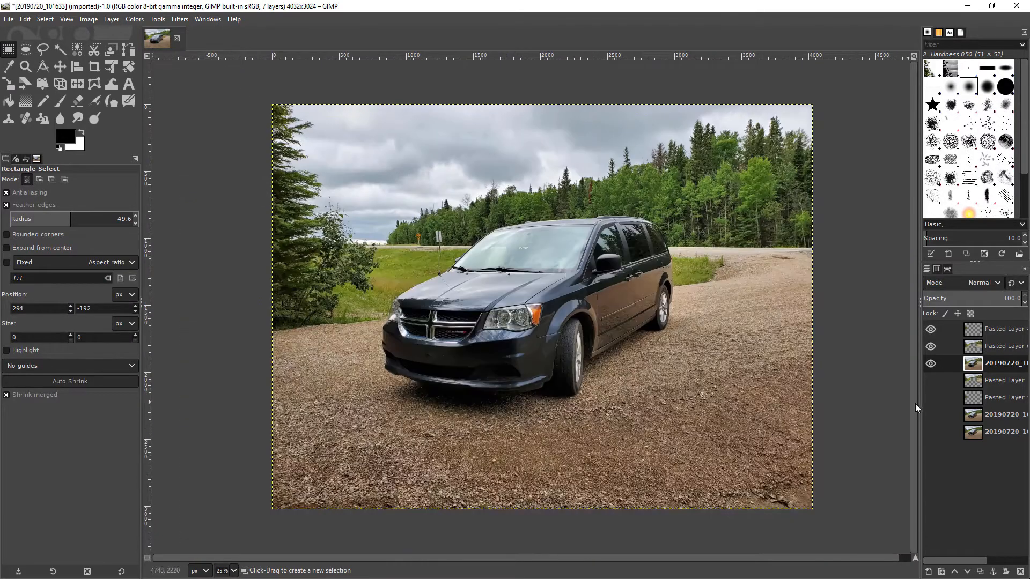
pyautogui.click(998, 346)
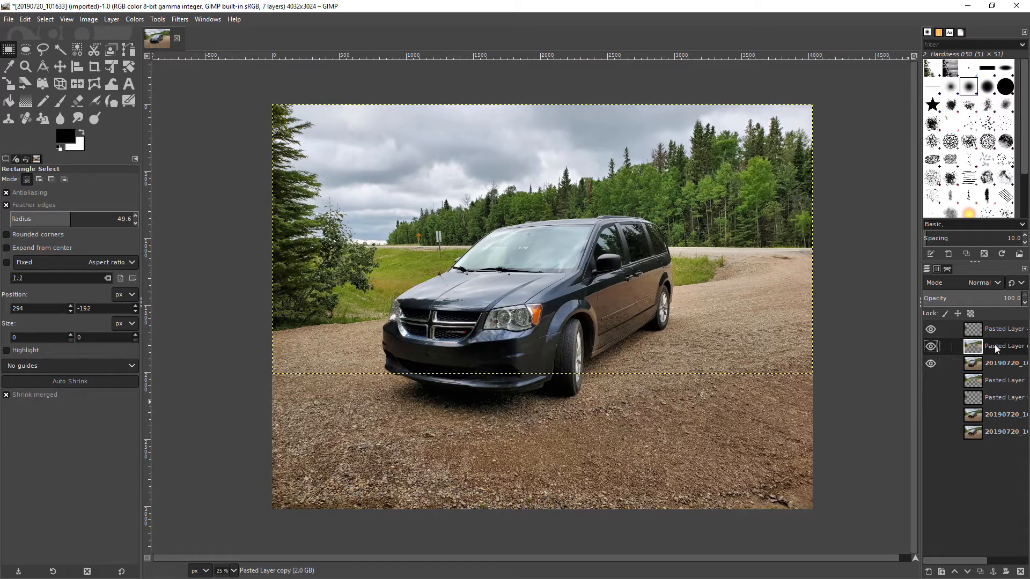
pyautogui.click(930, 329)
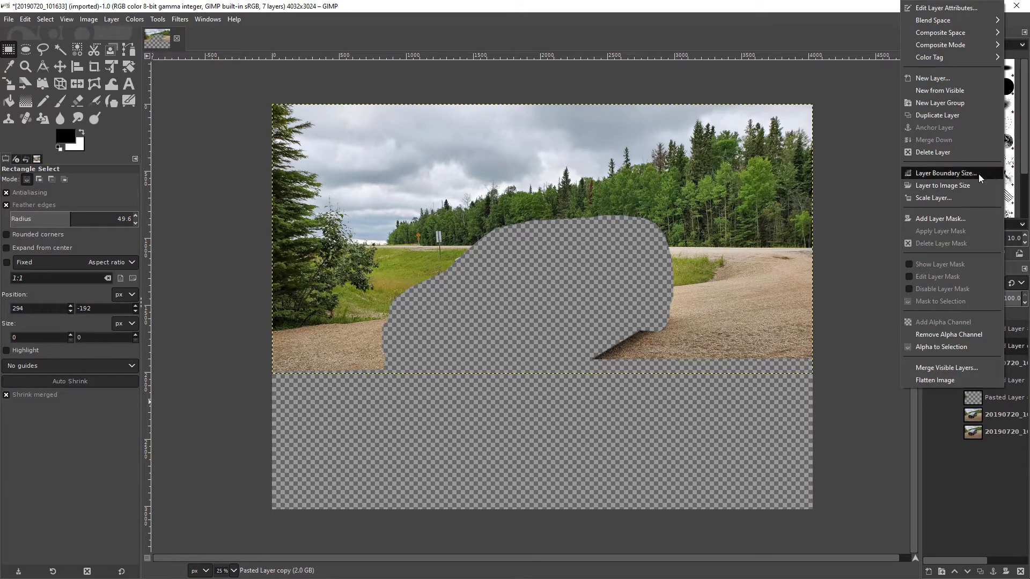
# - Add a layer mask from the layer's alpha channel to the pasted background layer
pyautogui.click(939, 219)
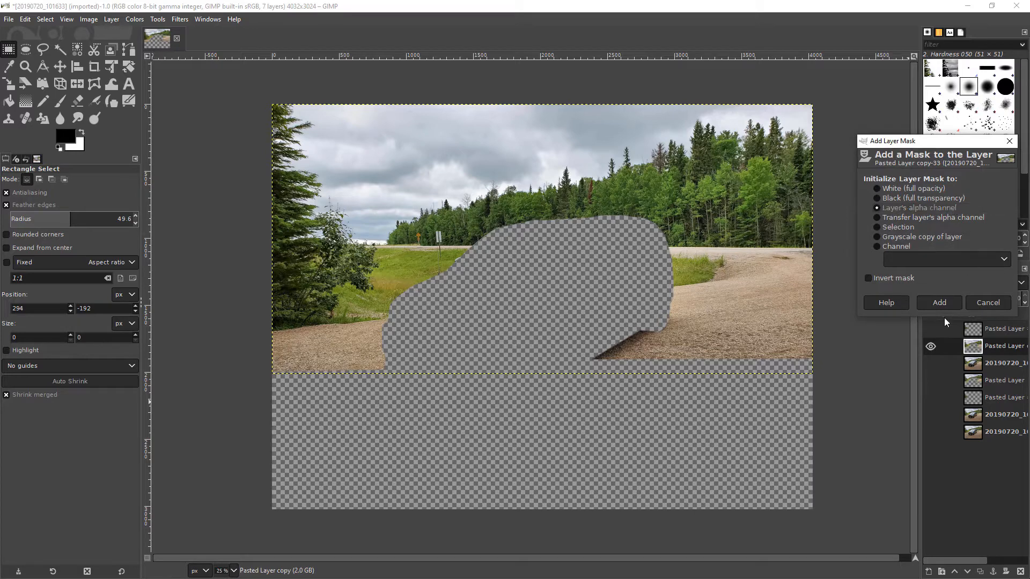
pyautogui.moveTo(939, 314)
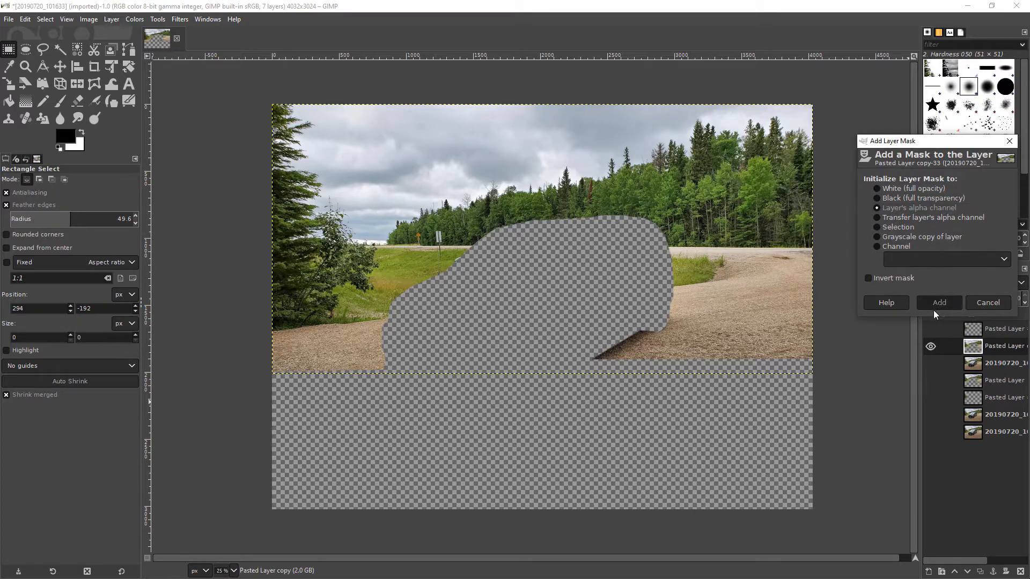
pyautogui.click(937, 303)
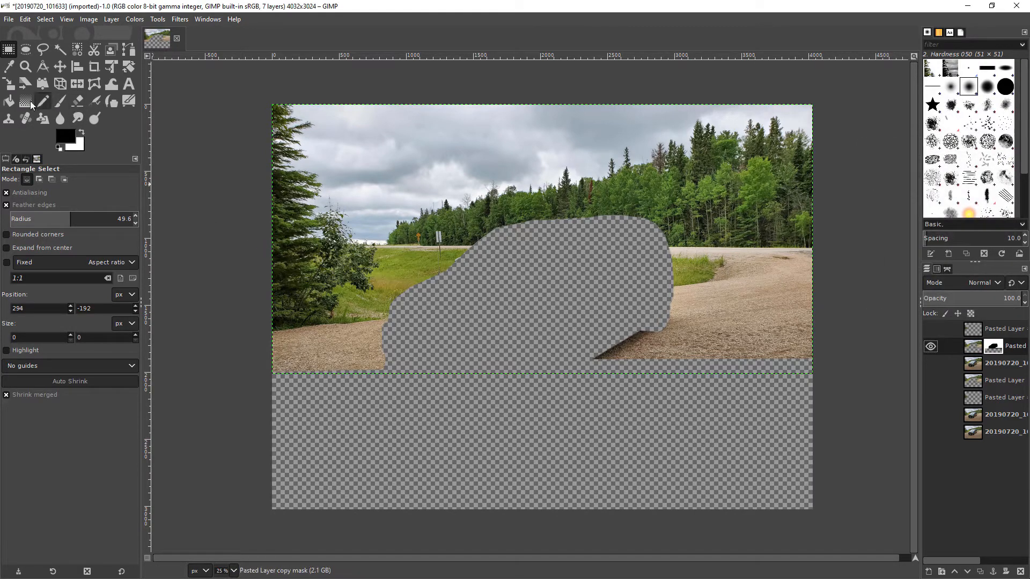
# - Draw a linear mask gradient from below the van to the treetops, with a midpoint stop
pyautogui.click(25, 102)
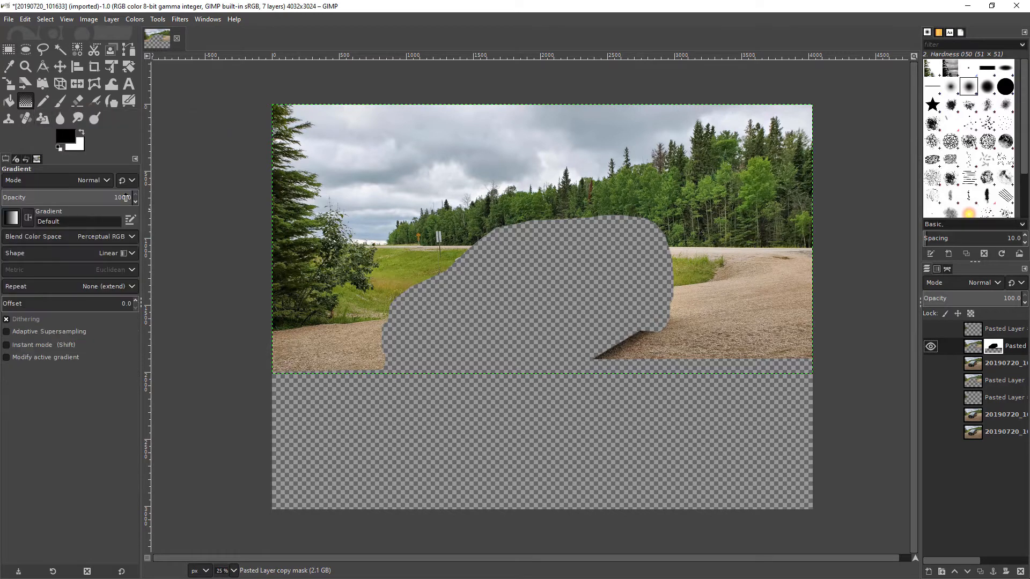
pyautogui.moveTo(493, 204)
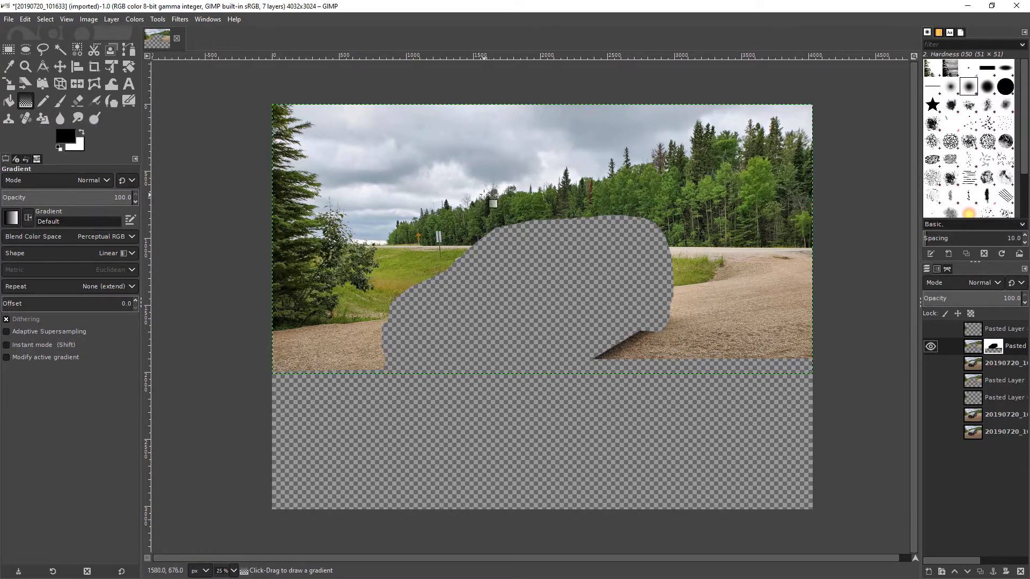
pyautogui.moveTo(482, 194); pyautogui.dragTo(545, 351)
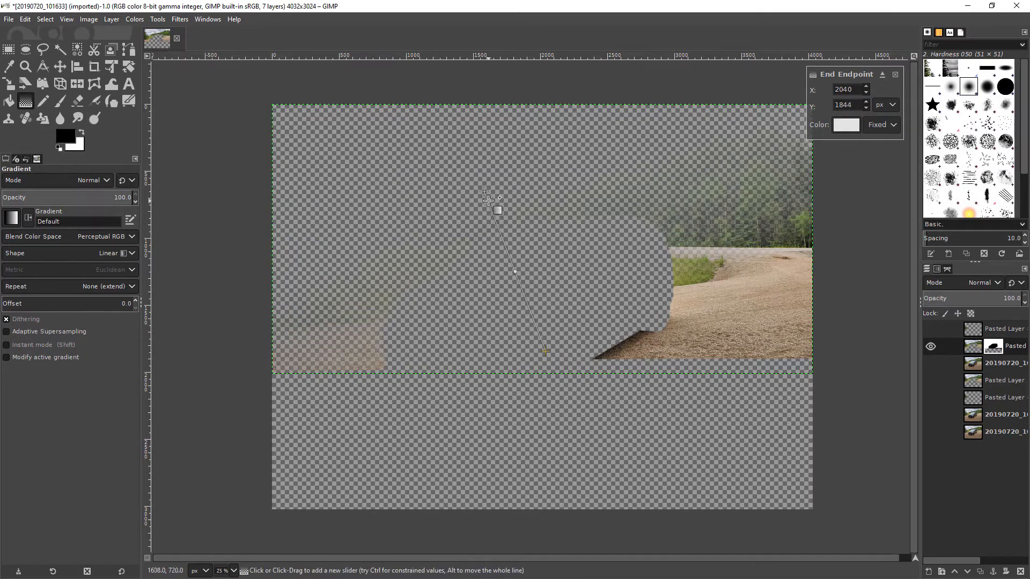
pyautogui.moveTo(486, 199); pyautogui.dragTo(372, 312)
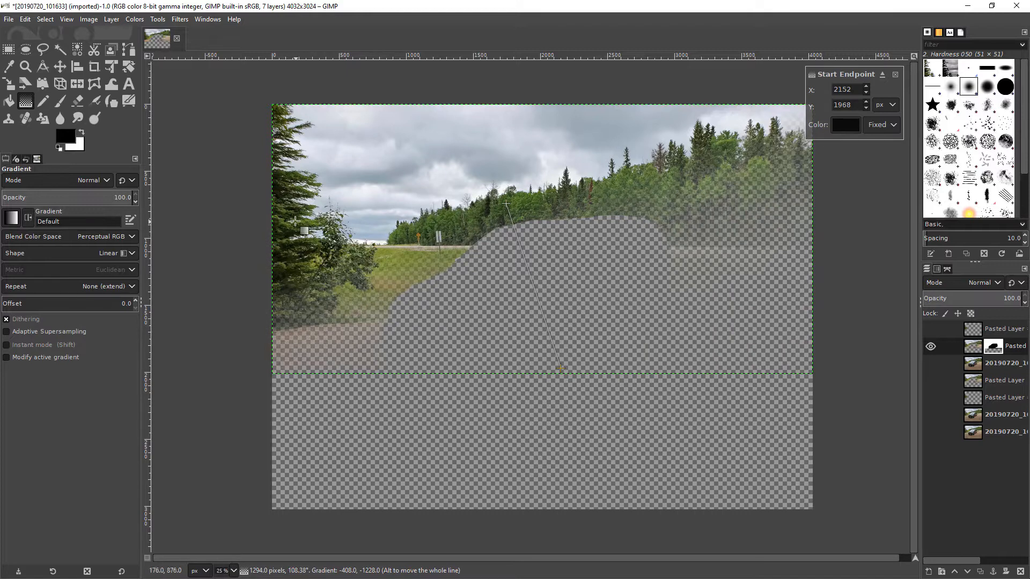
pyautogui.moveTo(620, 433)
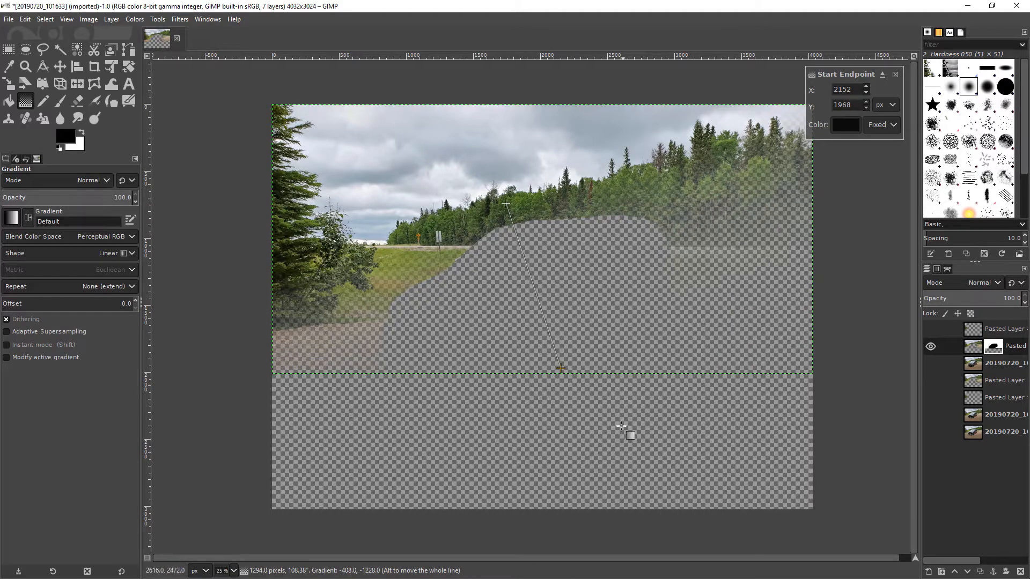
pyautogui.moveTo(562, 371); pyautogui.dragTo(577, 459)
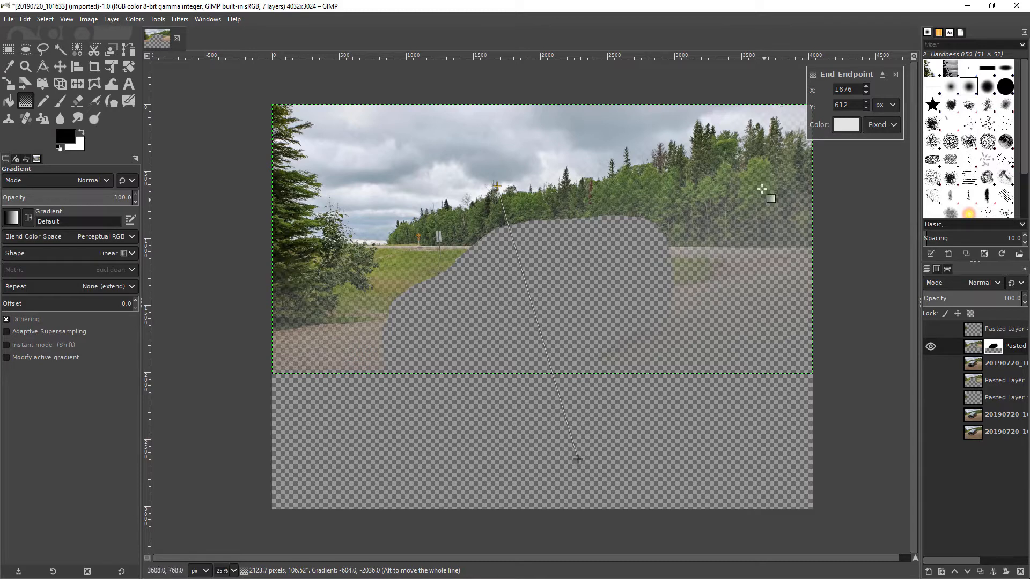
pyautogui.moveTo(578, 257)
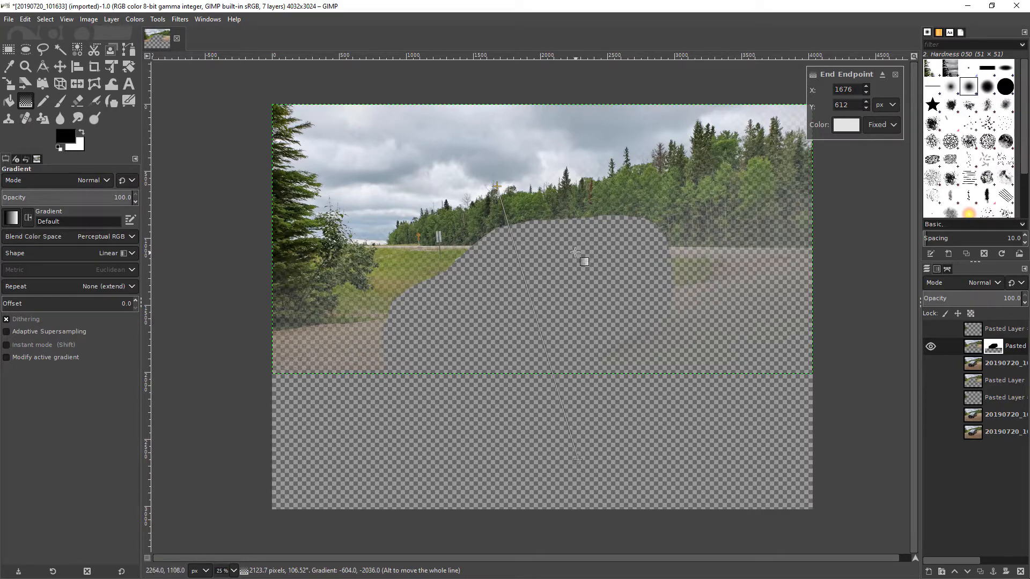
pyautogui.moveTo(575, 252); pyautogui.dragTo(495, 196)
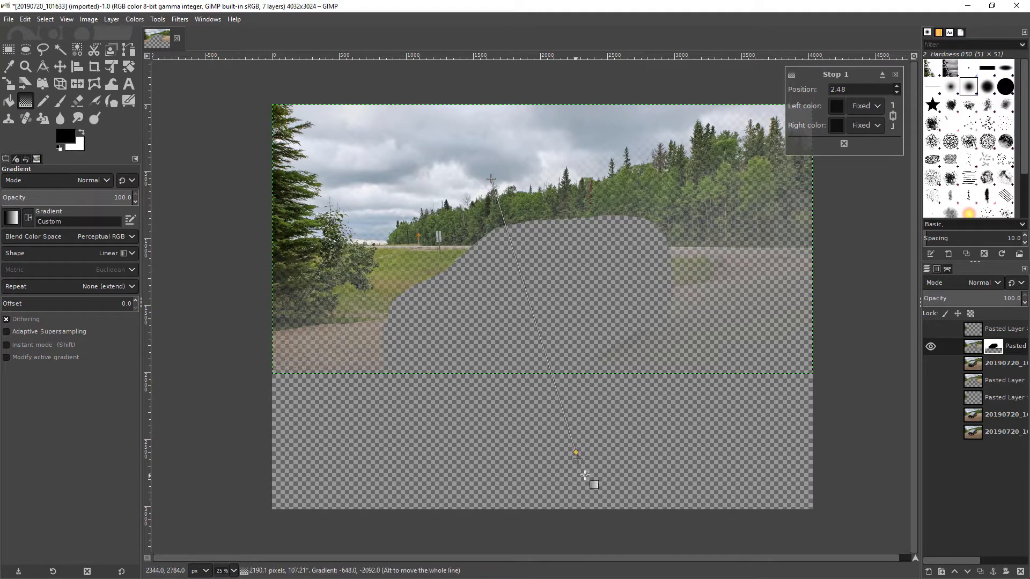
pyautogui.moveTo(577, 453); pyautogui.dragTo(621, 503)
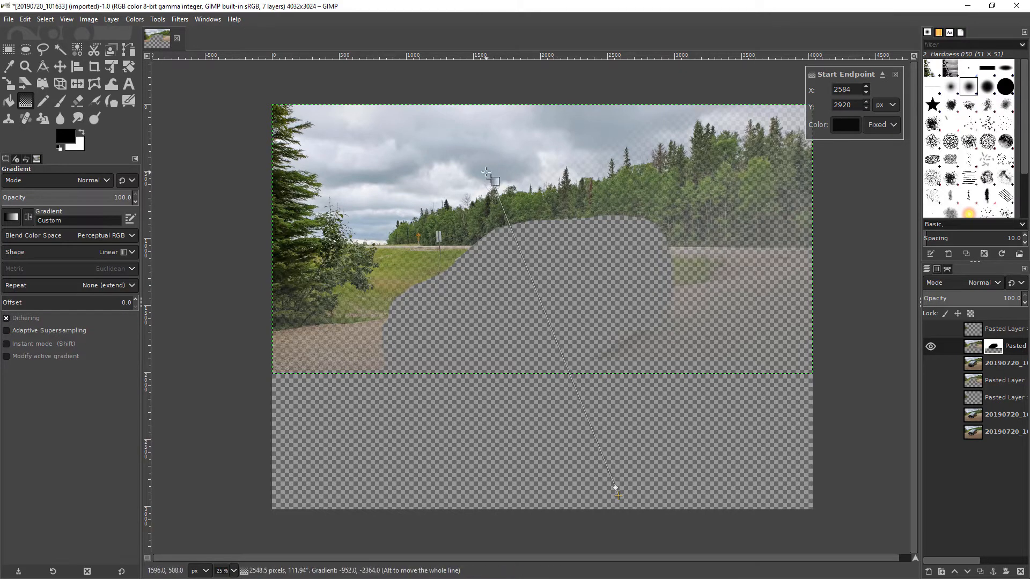
pyautogui.moveTo(615, 488); pyautogui.dragTo(588, 445)
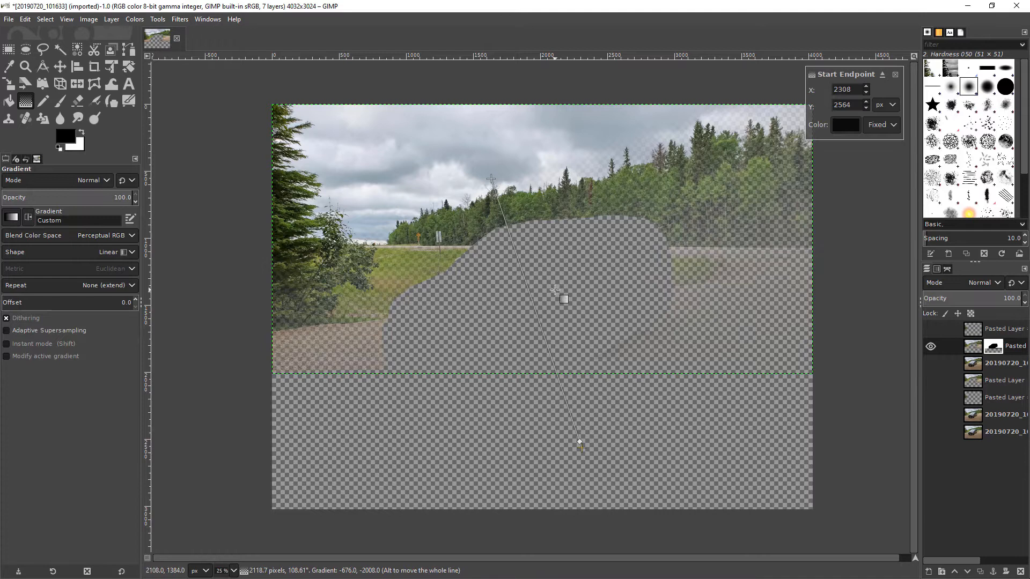
pyautogui.moveTo(580, 445); pyautogui.dragTo(573, 457)
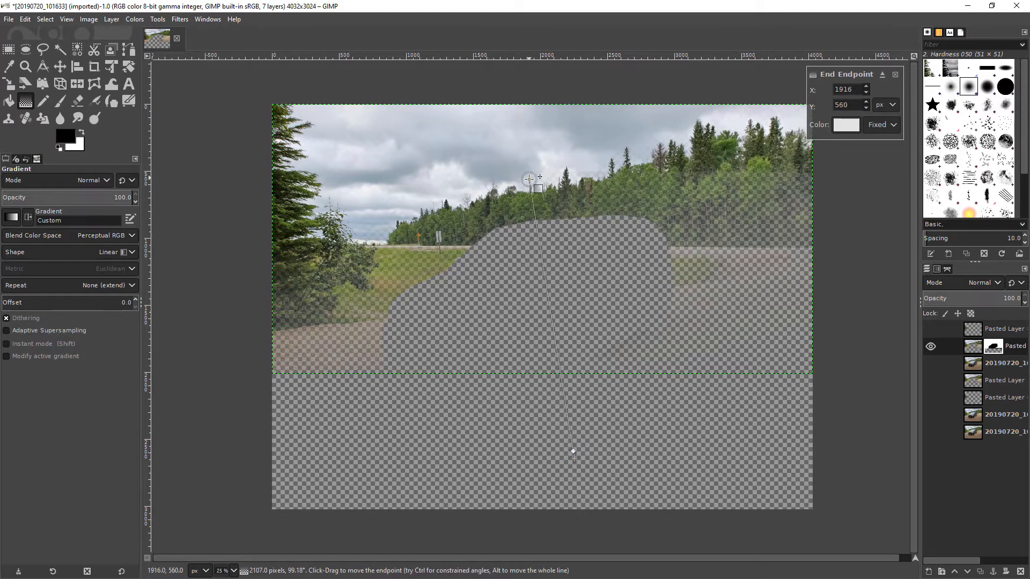
pyautogui.moveTo(529, 179); pyautogui.dragTo(505, 179)
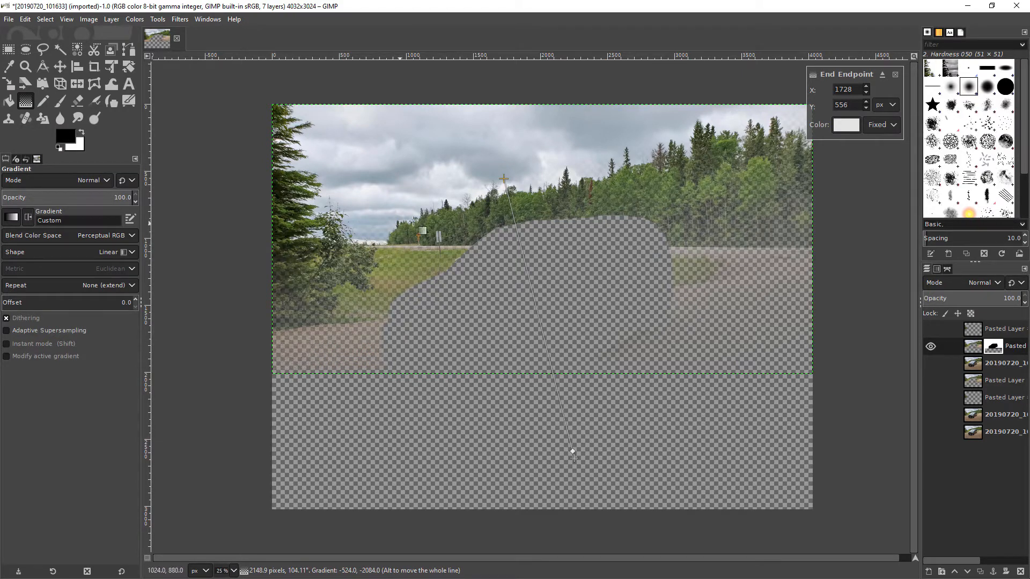
pyautogui.moveTo(503, 178); pyautogui.dragTo(502, 190)
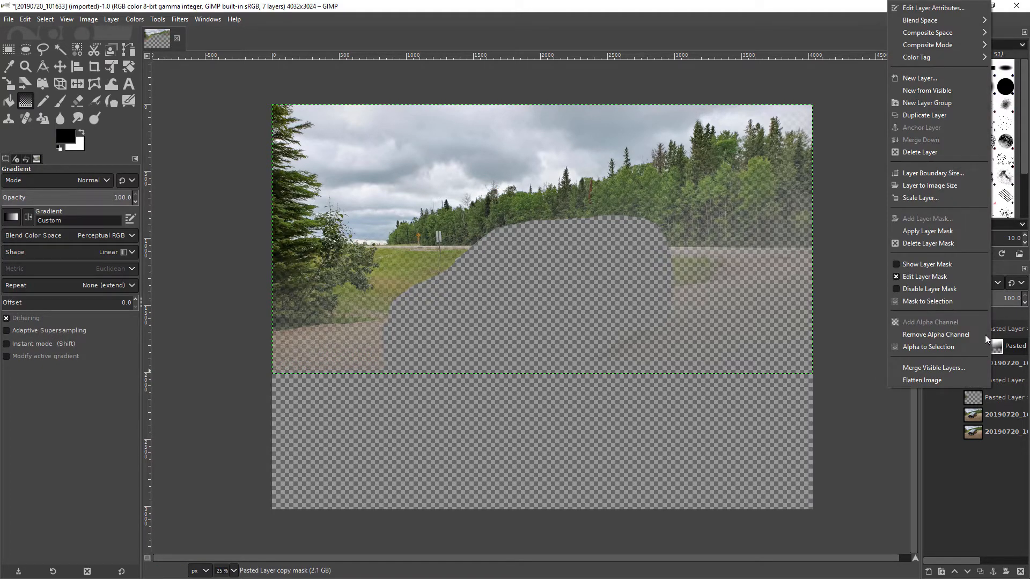
pyautogui.moveTo(928, 231)
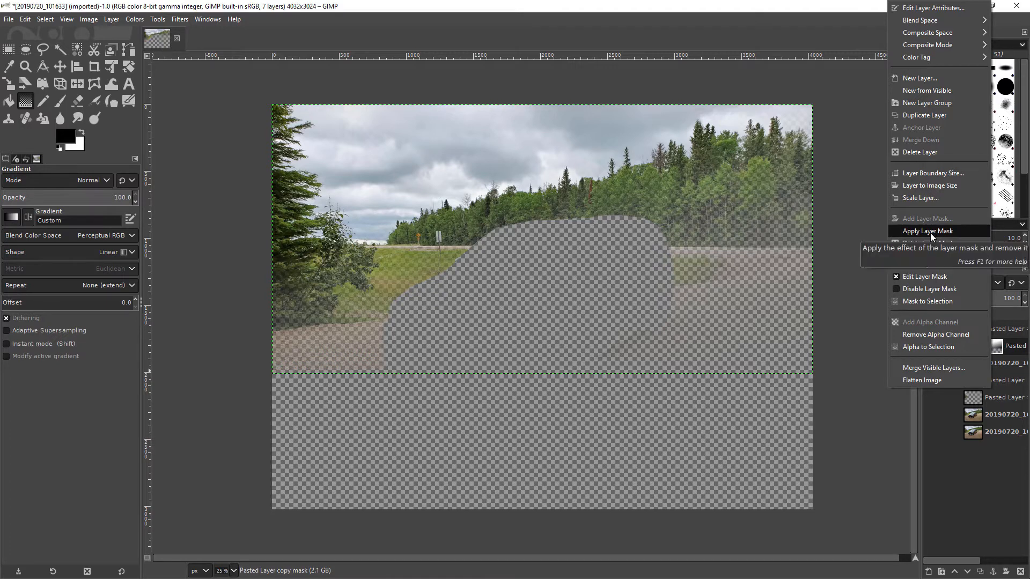
# - Apply the gradient mask to the pasted layer and show the photo layer beneath
pyautogui.click(926, 231)
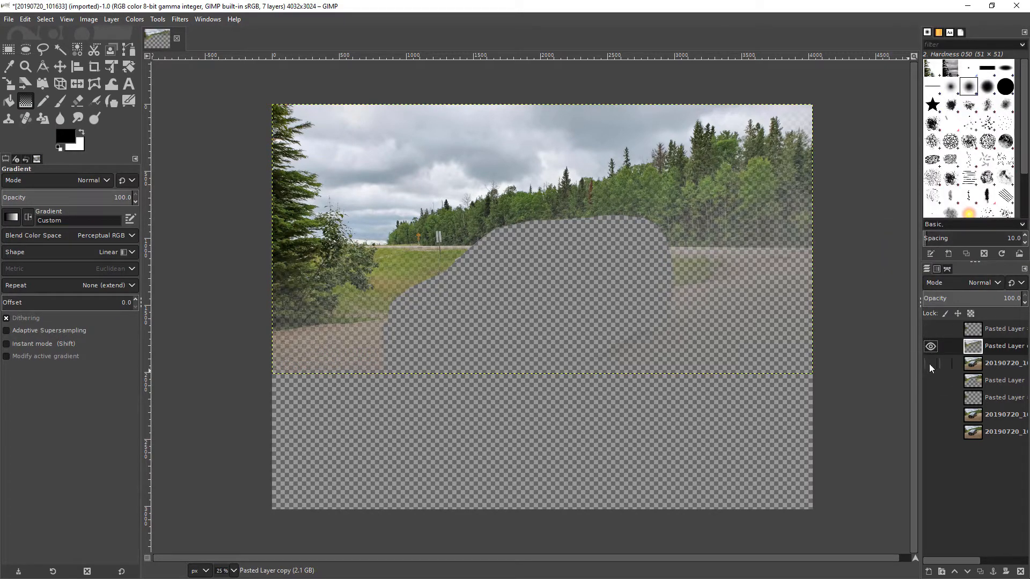
pyautogui.click(930, 364)
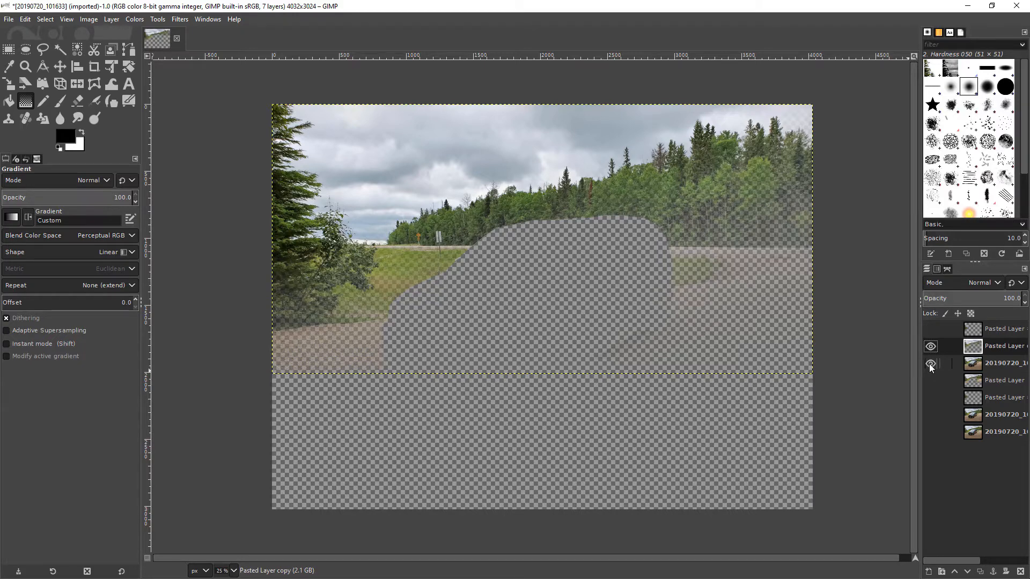
pyautogui.click(930, 364)
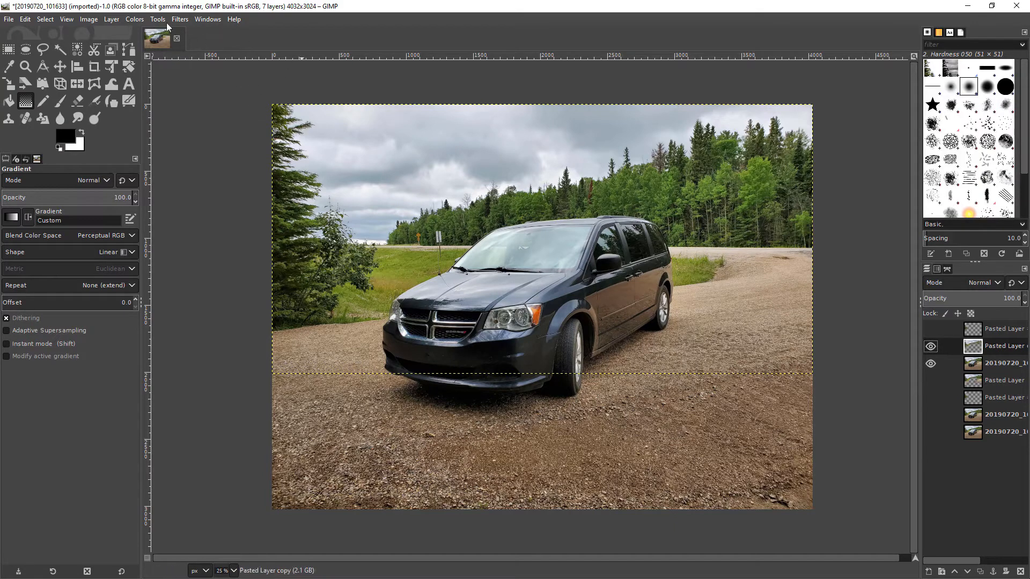
# - Try several Gaussian Blur sizes on the pasted background layer, settling on 7.27
pyautogui.click(179, 19)
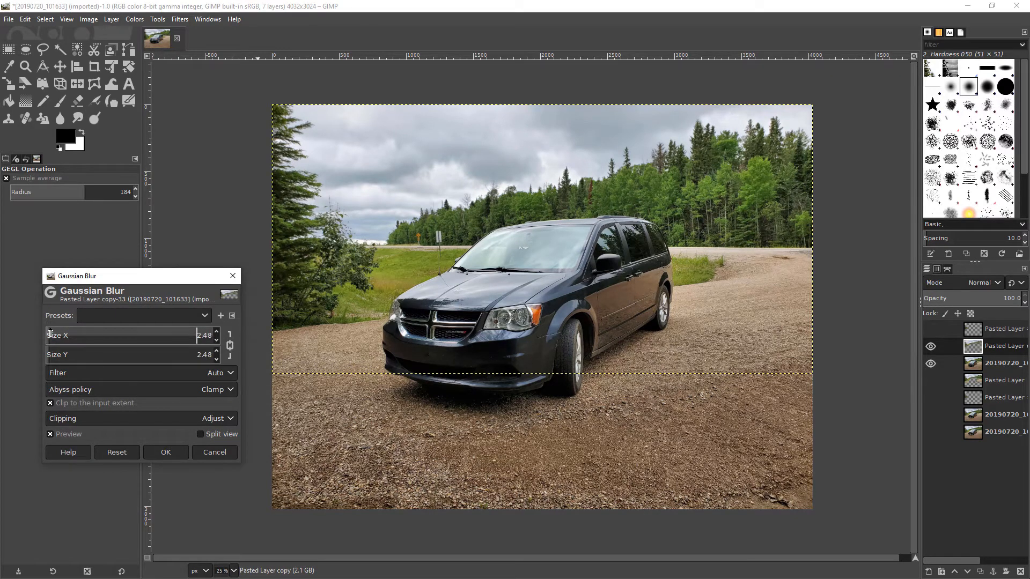
pyautogui.moveTo(65, 334); pyautogui.dragTo(102, 335)
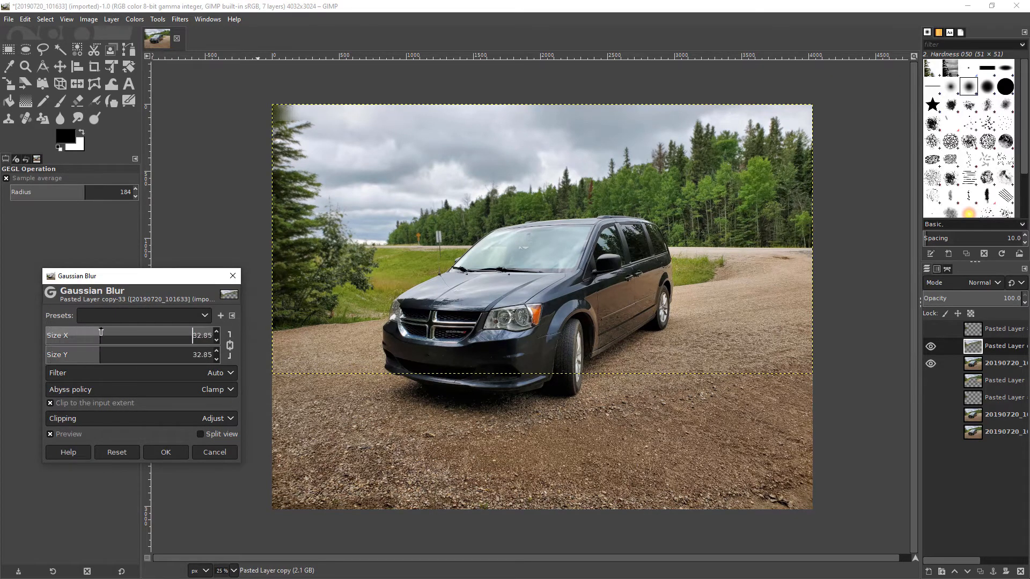
pyautogui.moveTo(102, 335); pyautogui.dragTo(151, 335)
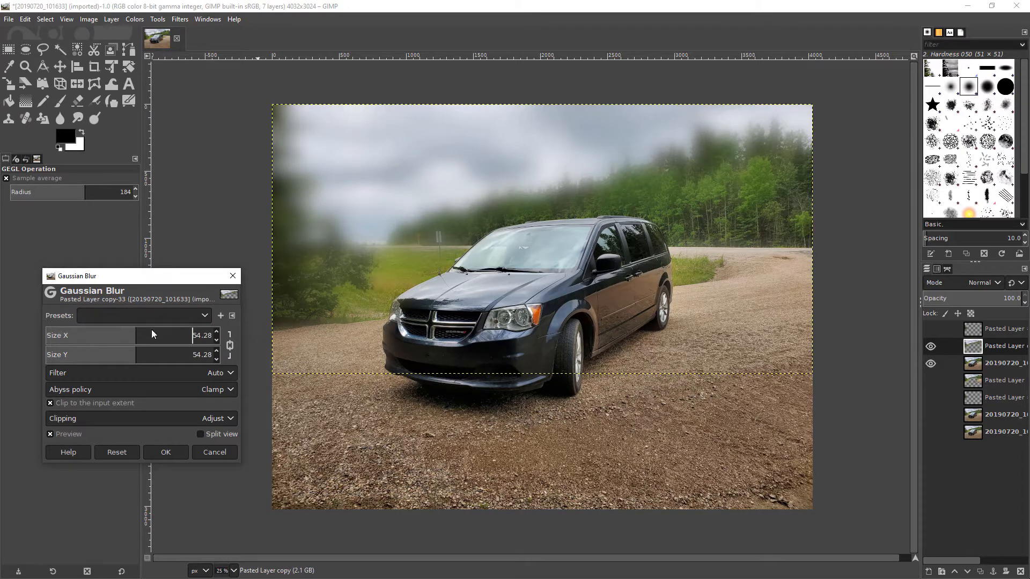
pyautogui.moveTo(354, 136)
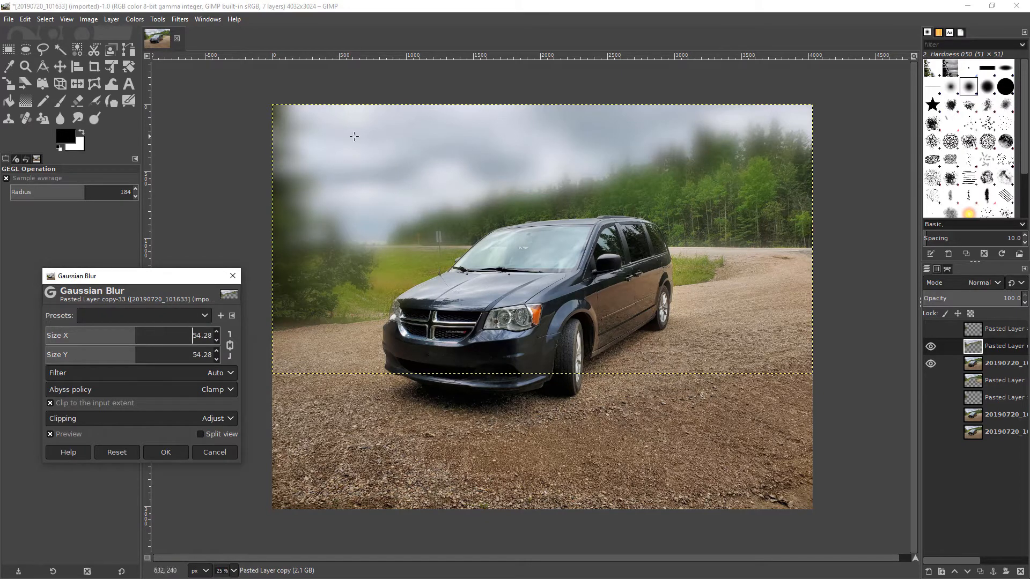
pyautogui.moveTo(424, 266)
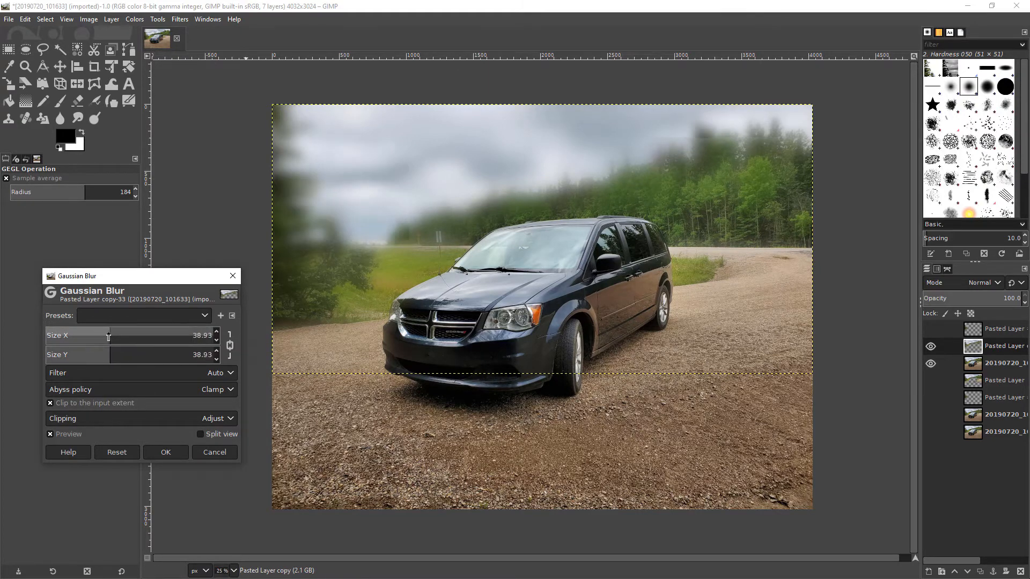
pyautogui.moveTo(108, 335); pyautogui.dragTo(77, 334)
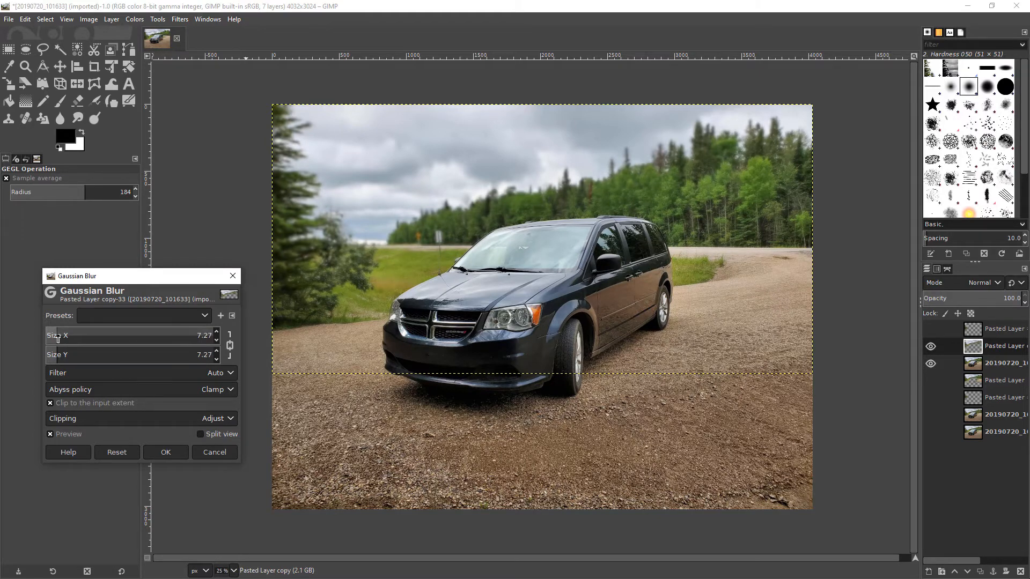
pyautogui.moveTo(105, 336)
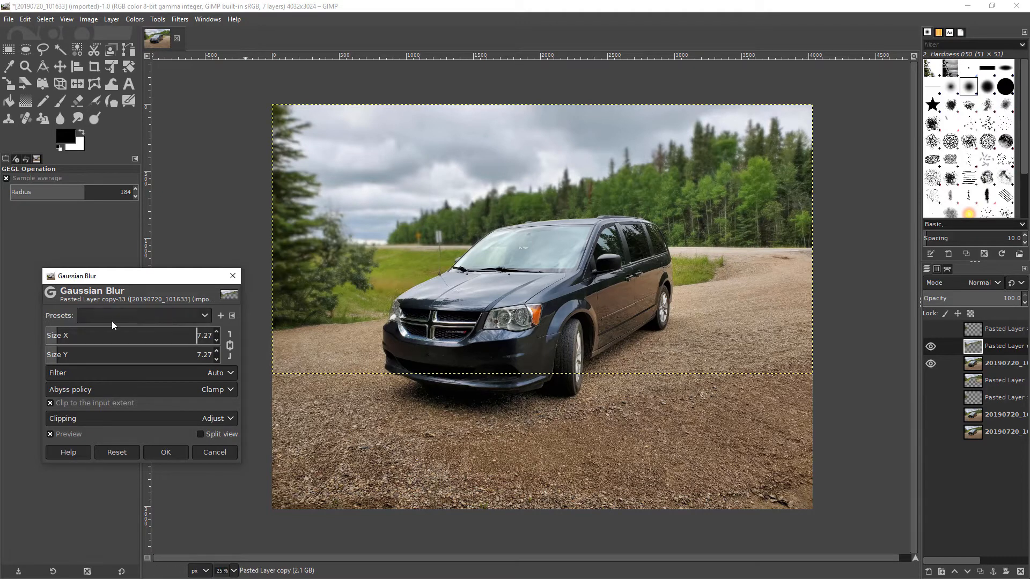
pyautogui.moveTo(135, 460)
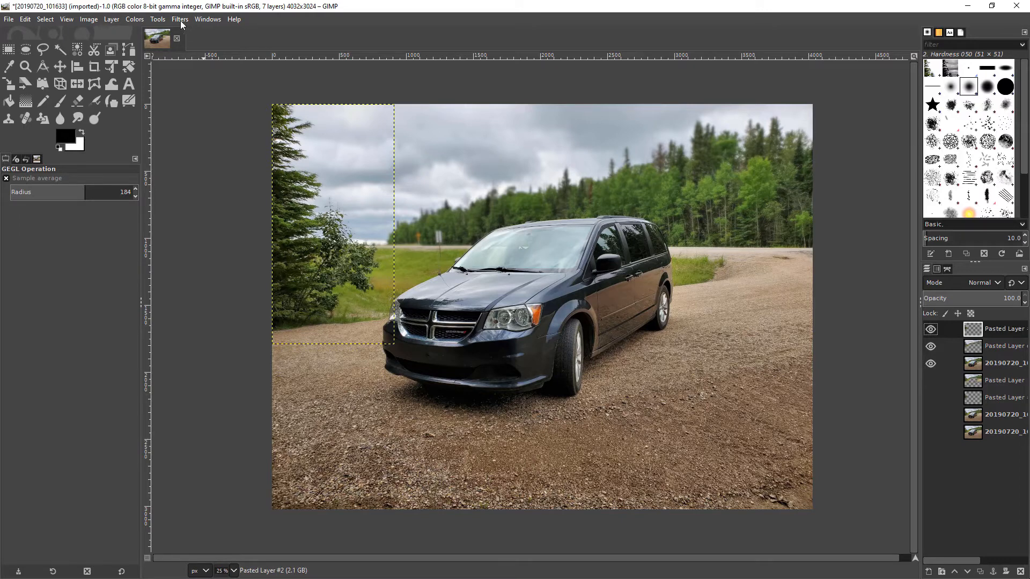
# - Blur the tree region on the top pasted layer with Gaussian Blur size 3.12
pyautogui.click(179, 19)
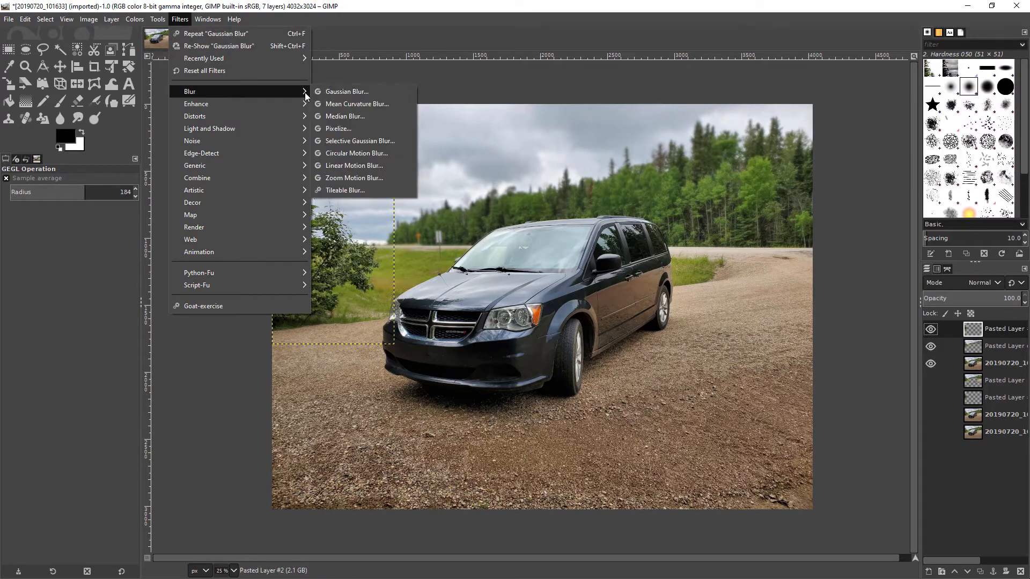
pyautogui.click(347, 91)
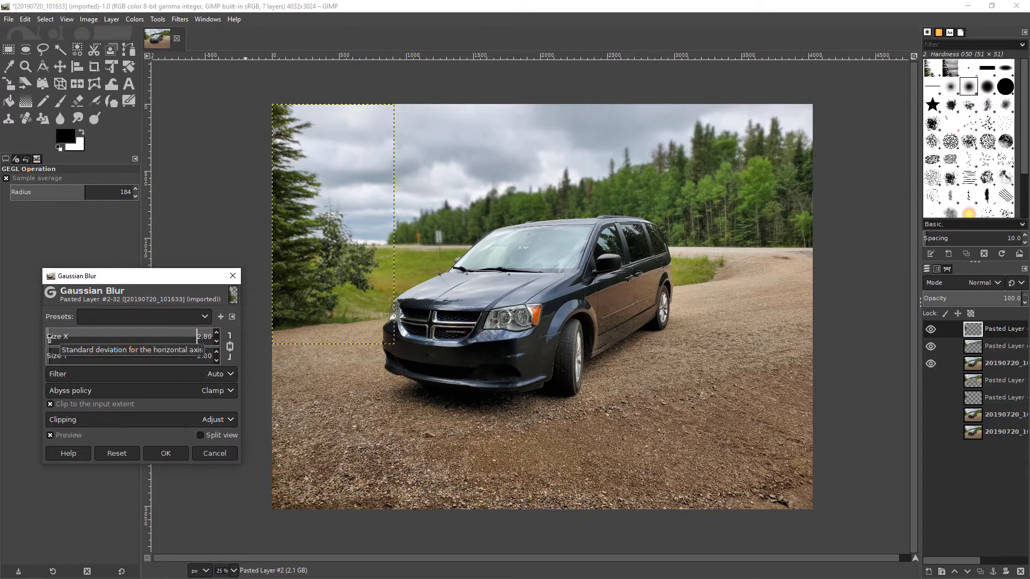
pyautogui.click(216, 339)
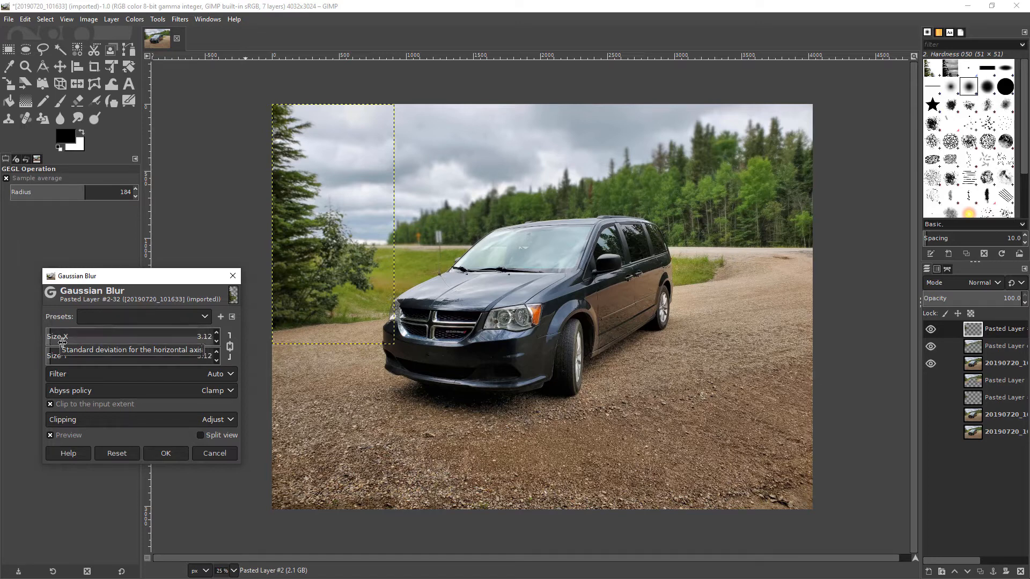
pyautogui.moveTo(158, 466)
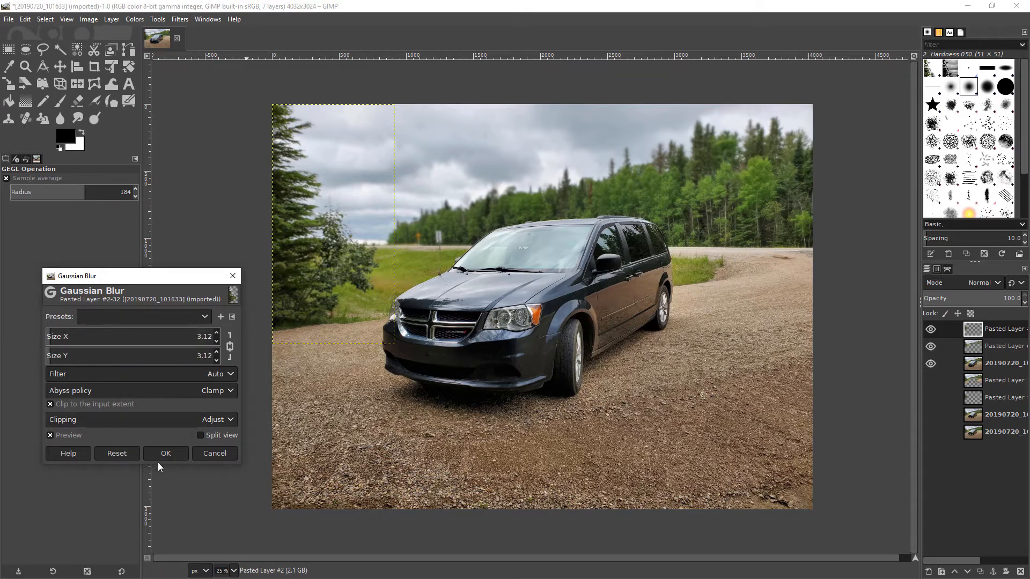
pyautogui.click(166, 454)
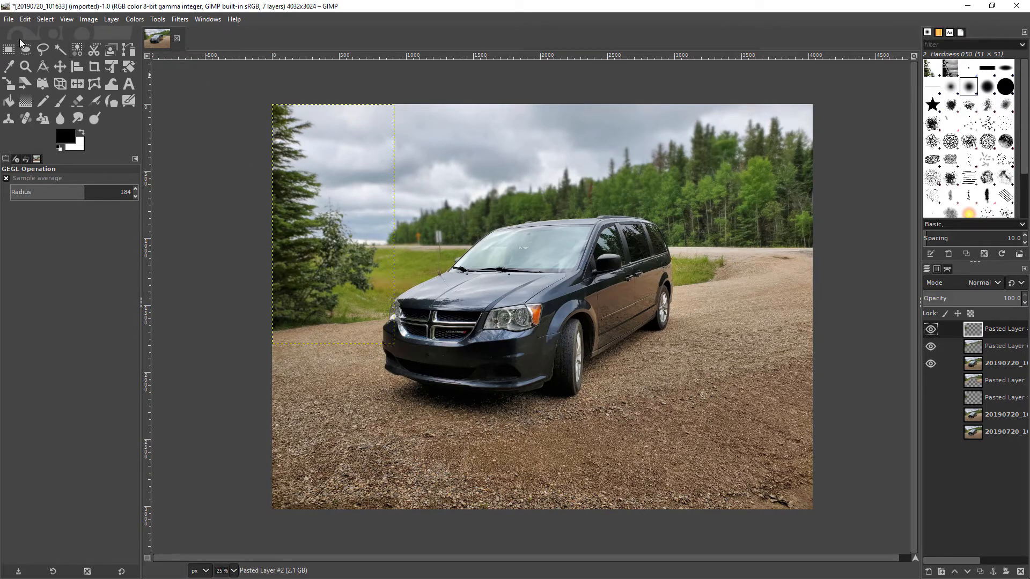
pyautogui.click(9, 49)
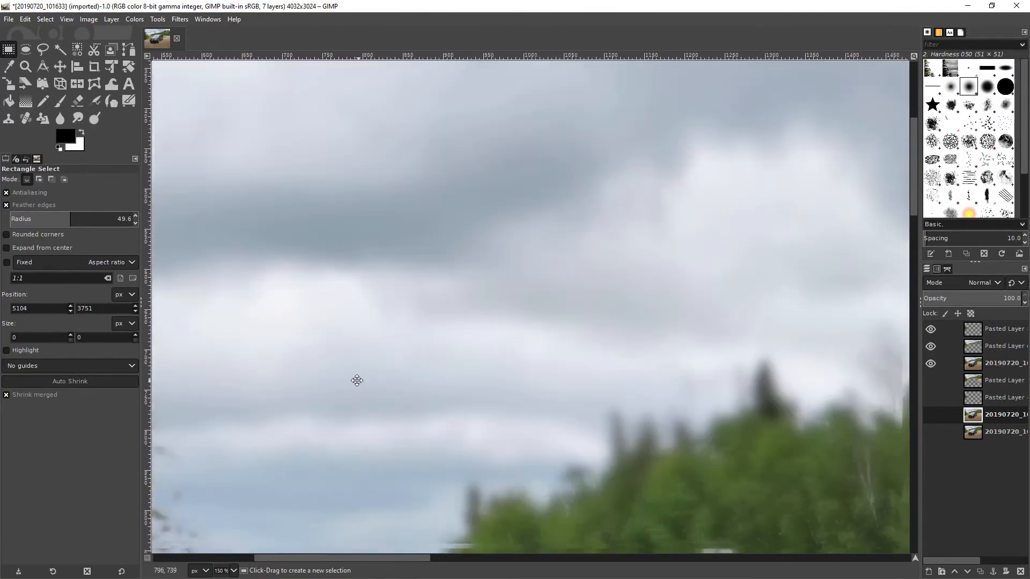
pyautogui.rightClick(357, 380)
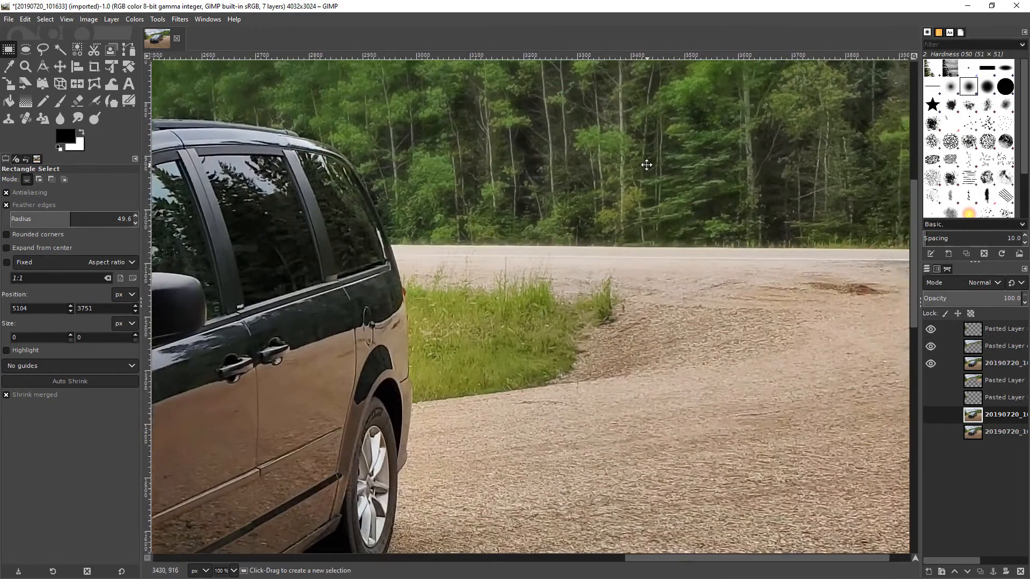
pyautogui.click(930, 414)
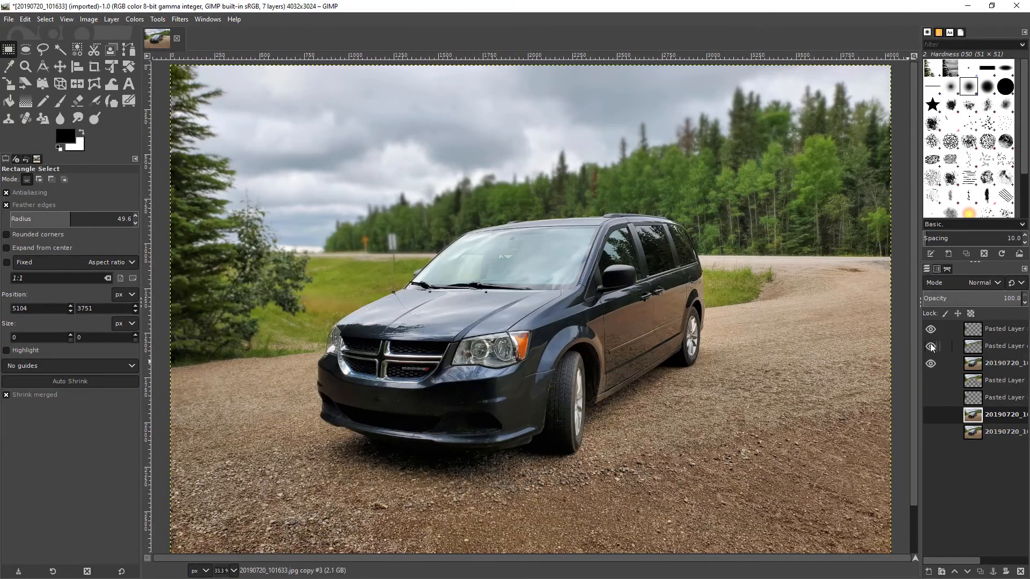
# - Toggle a pasted layer's visibility to compare the tree with and without blur
pyautogui.click(930, 415)
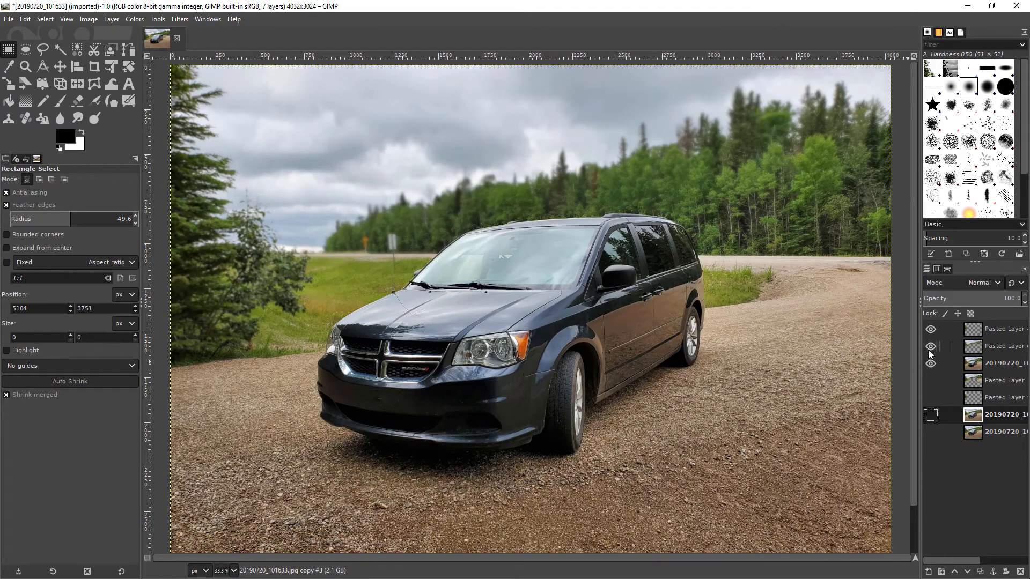
pyautogui.click(930, 346)
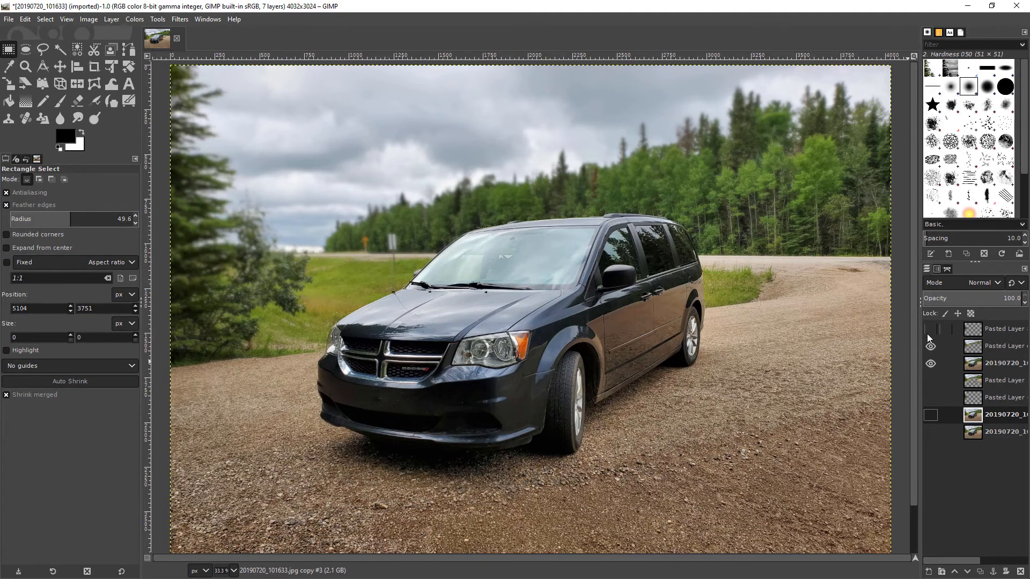